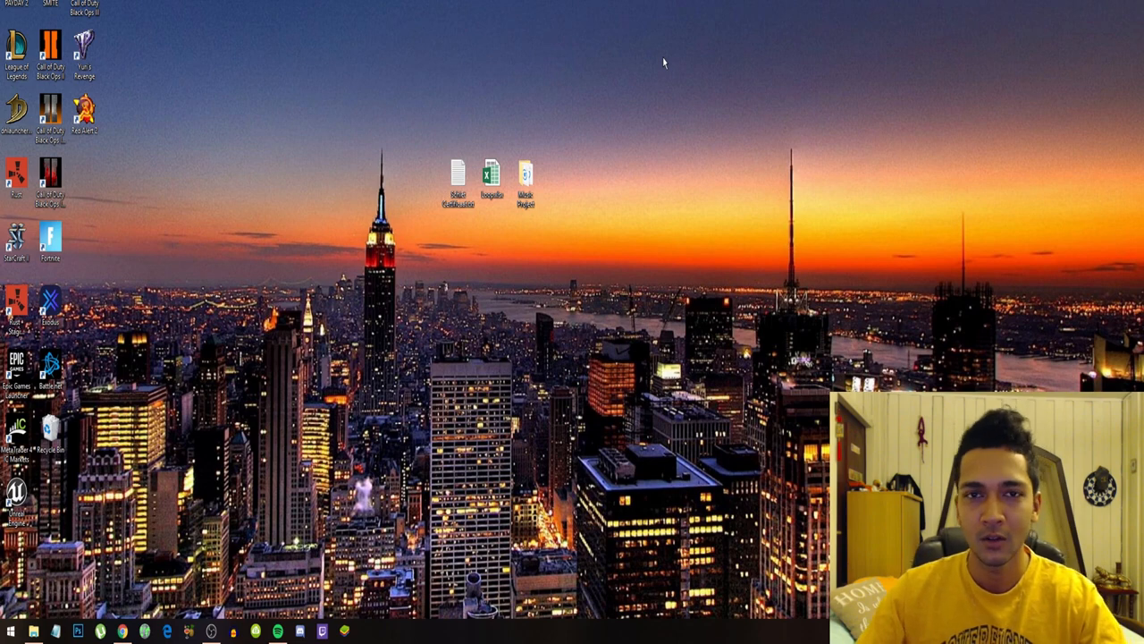
mouse_move(742, 232)
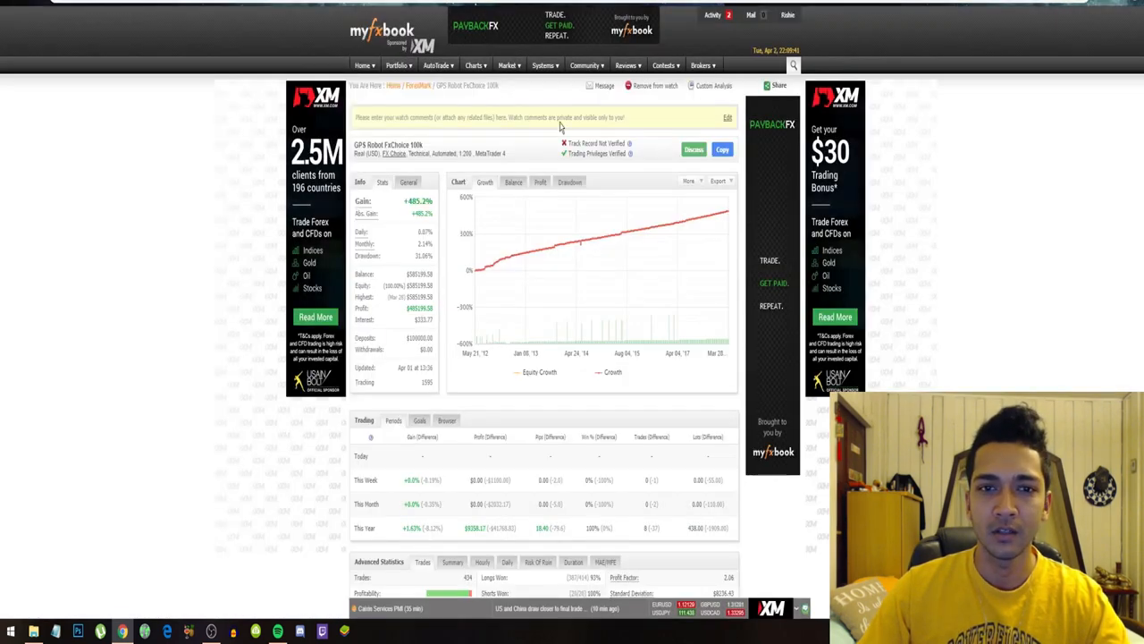
Step: Reopen the GPS Robot FxChoice 100k system page from the watched systems list
click(398, 65)
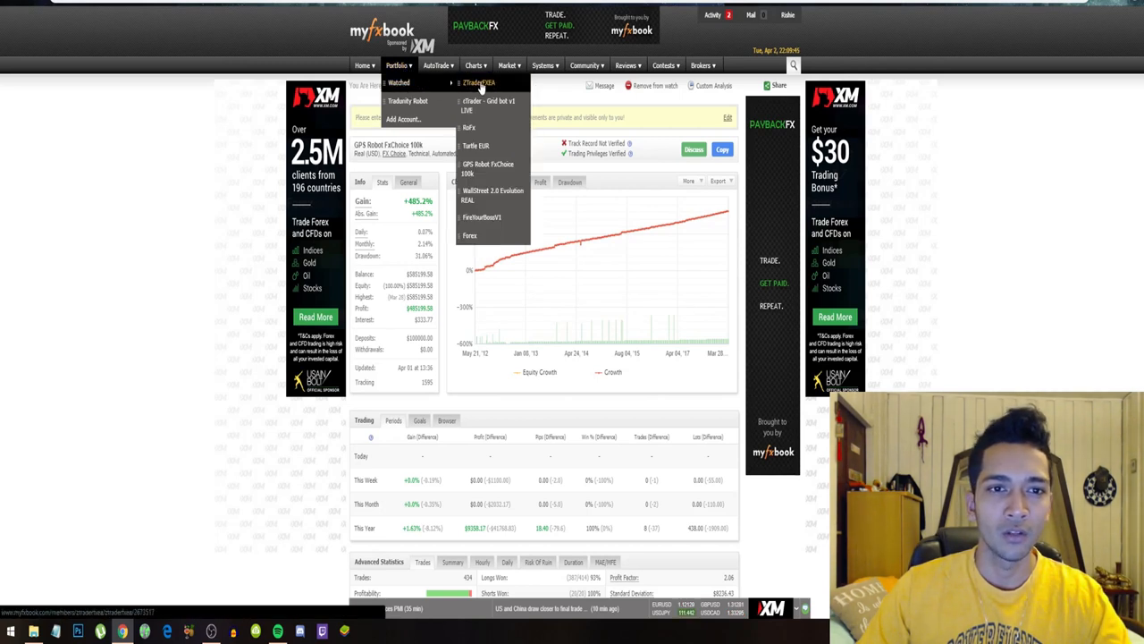
click(488, 168)
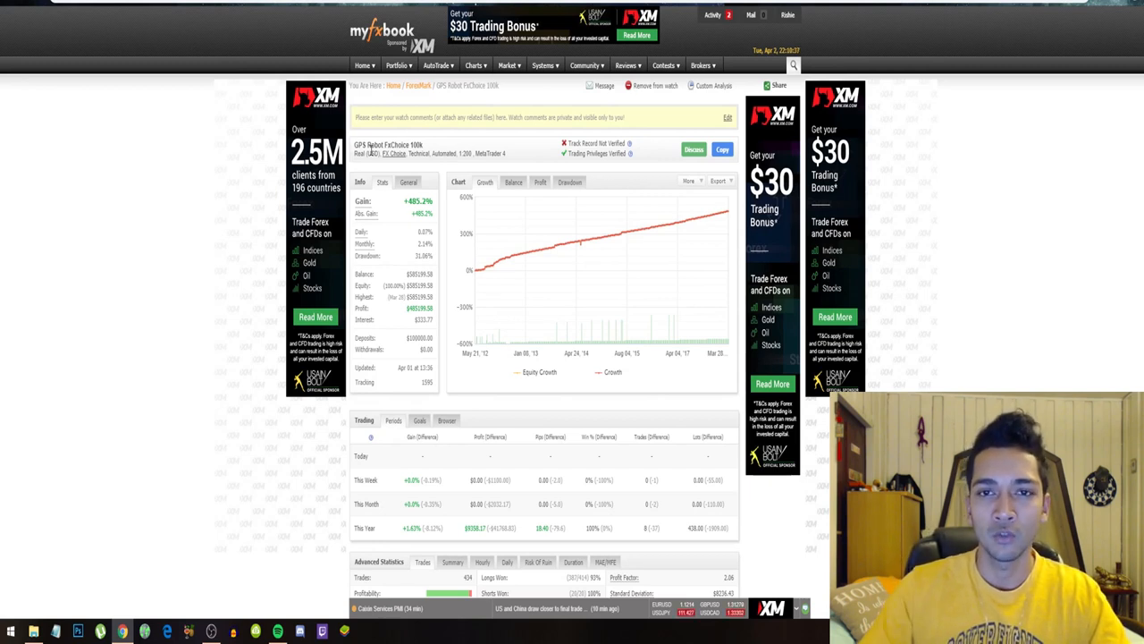
mouse_move(540, 247)
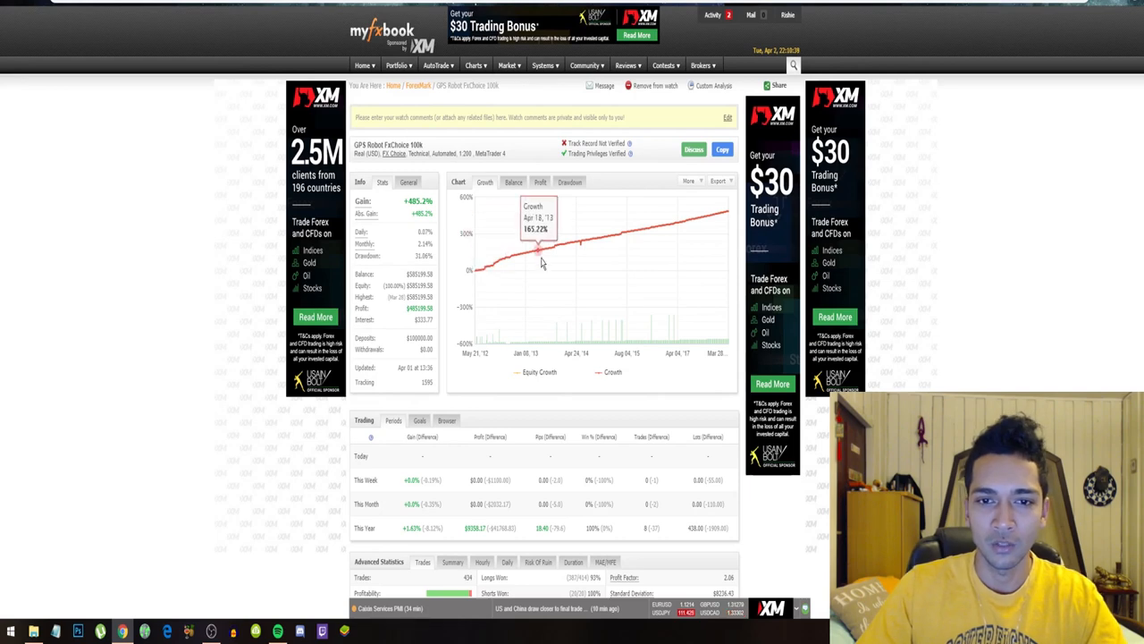
Step: Review the monthly gain charts for 2018, 2017, 2015, 2014 and an earlier year
scroll(down, 3)
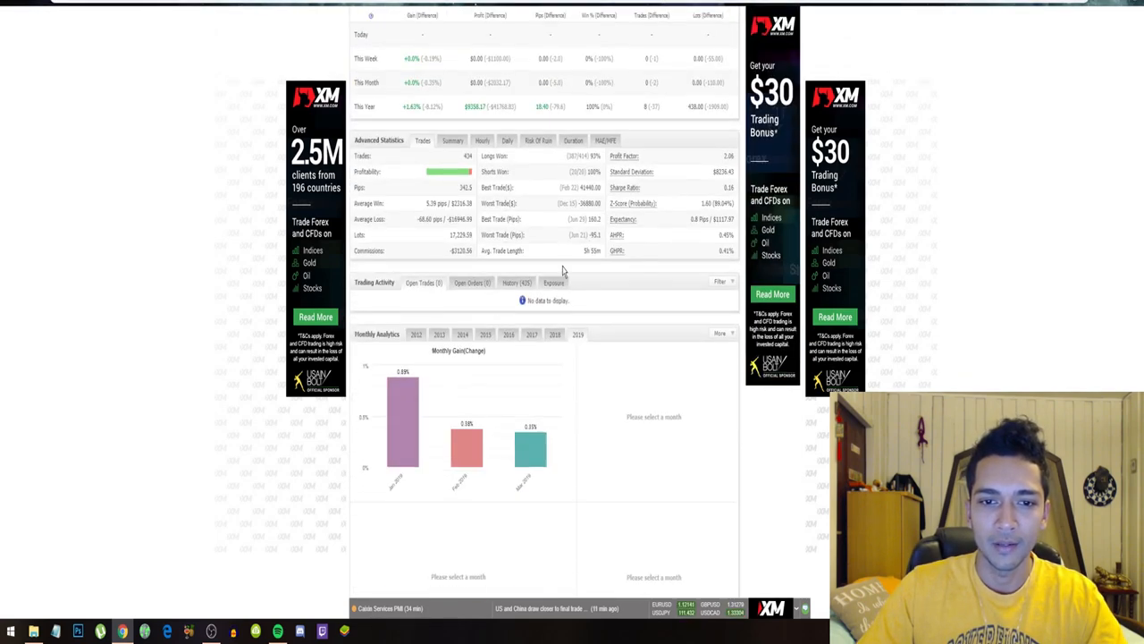
scroll(down, 3)
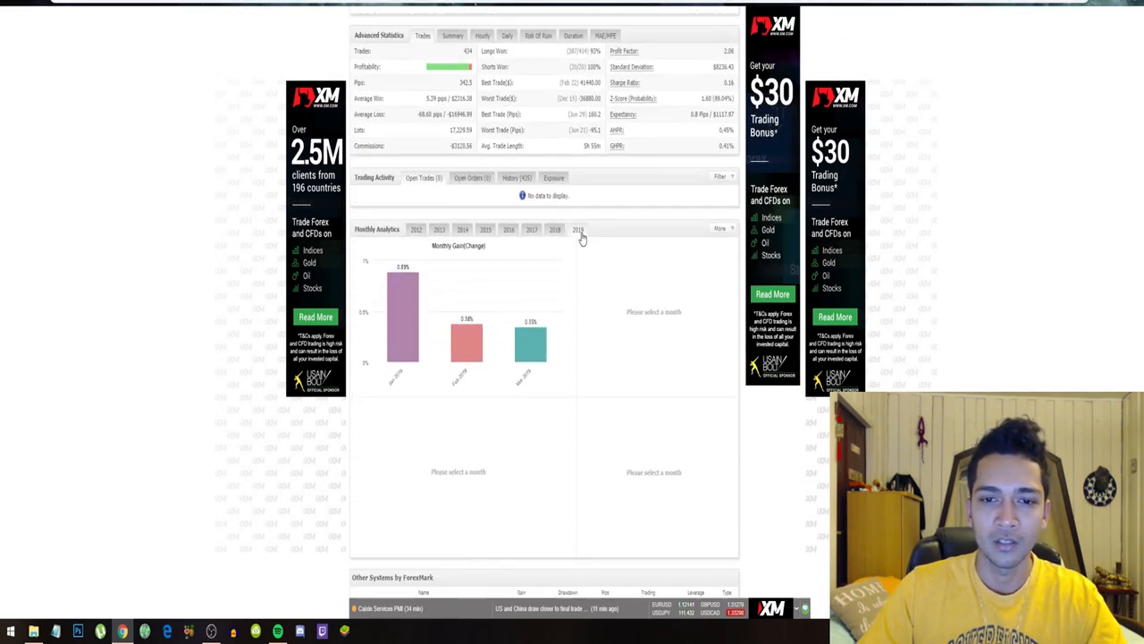
click(578, 229)
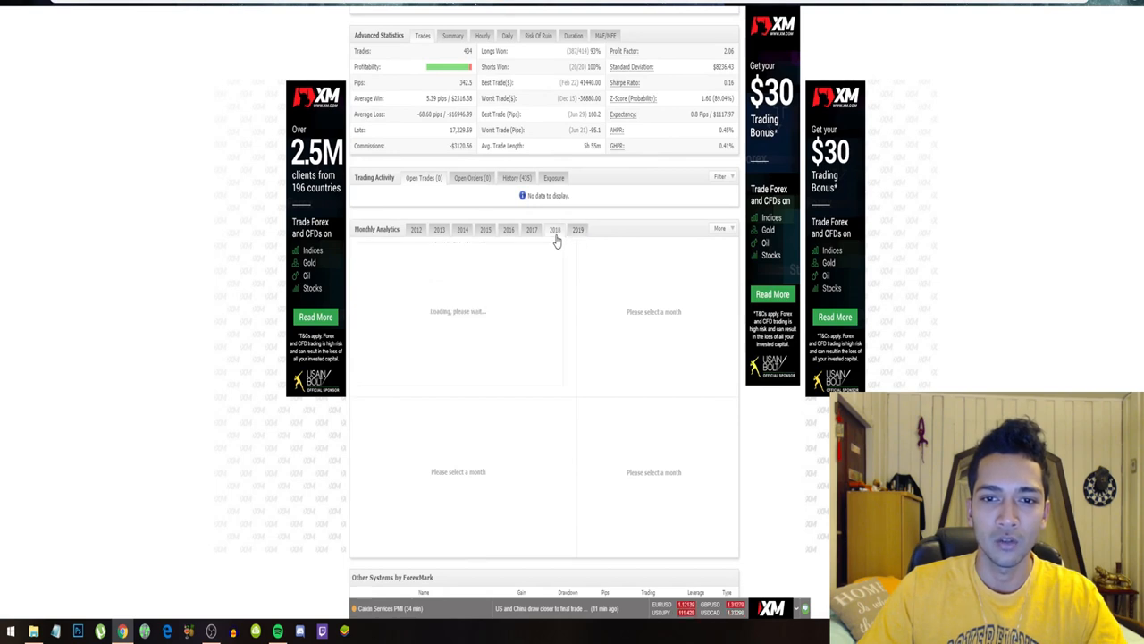
click(533, 230)
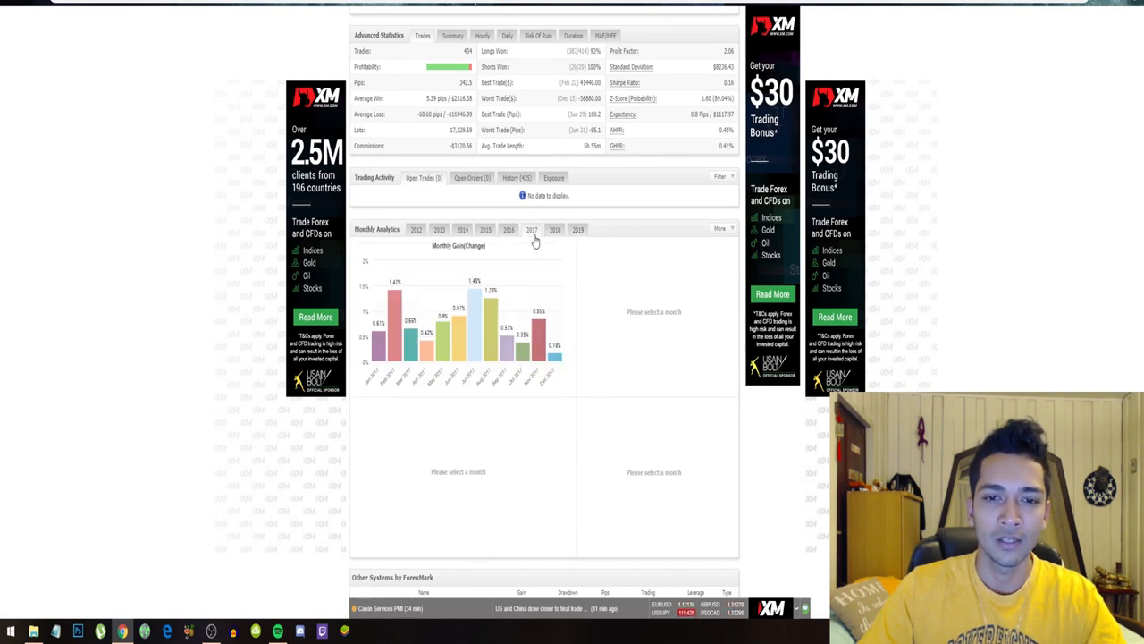
click(462, 229)
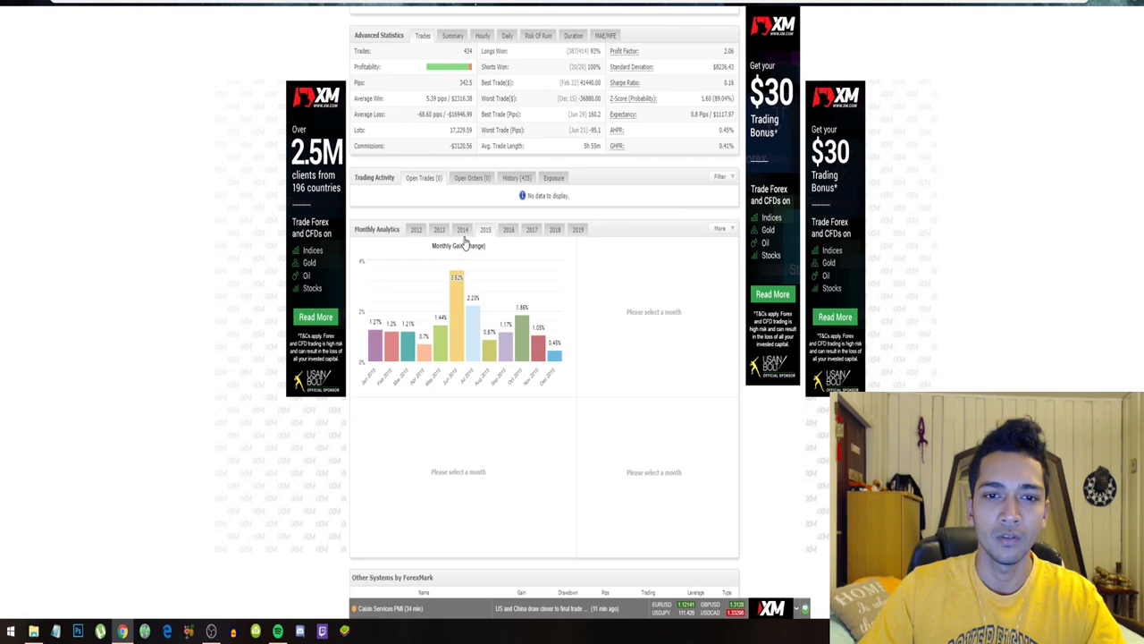
click(439, 230)
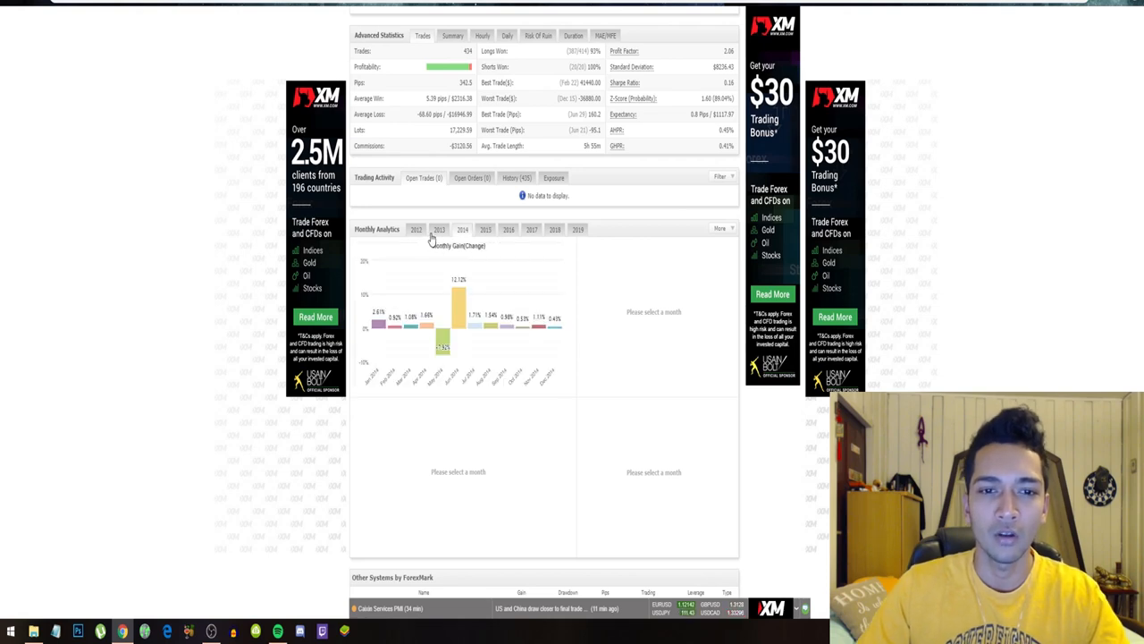
click(578, 229)
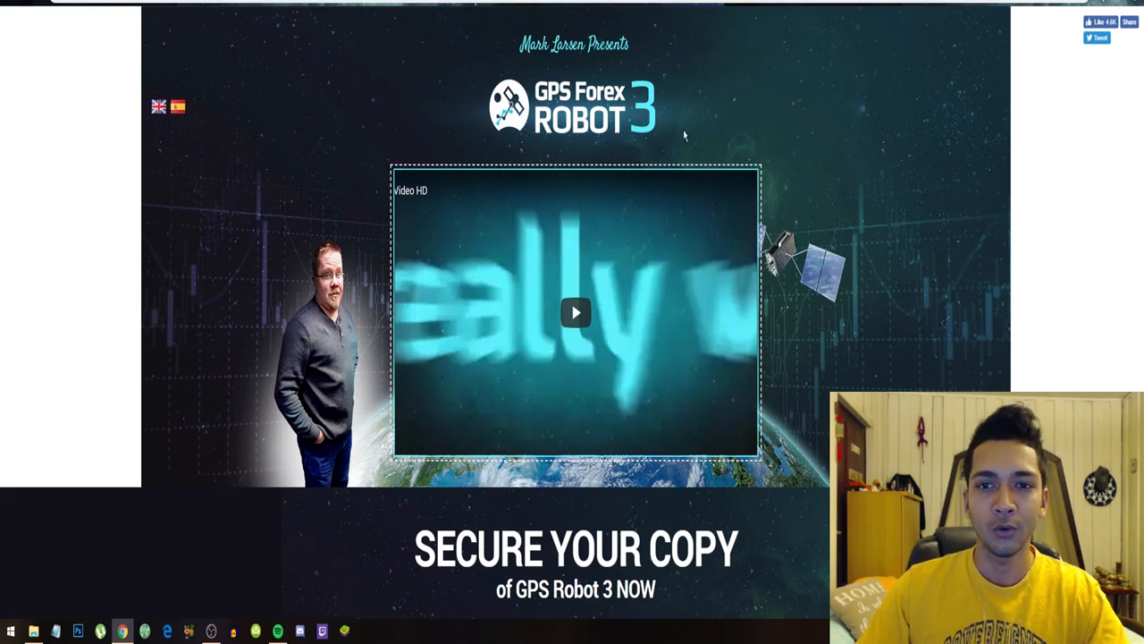
Step: Scroll the GPS Forex Robot 3 sales page to its intro video
scroll(down, 3)
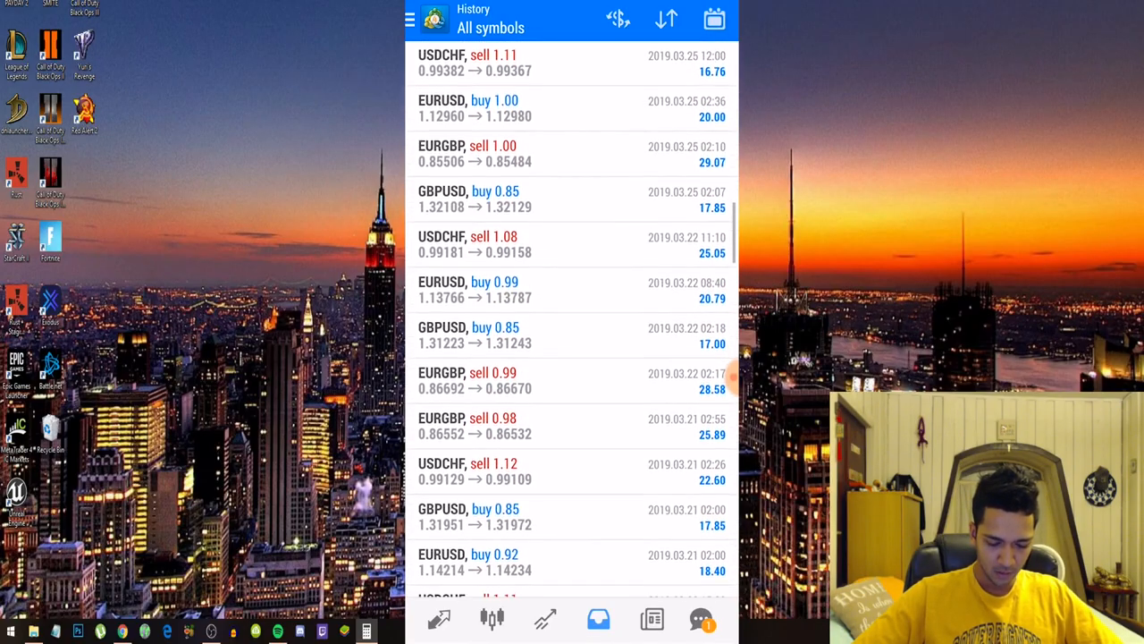
Step: Scroll through March 2019 closed trades back to 7 March, past the 14 March GBPUSD buy
scroll(down, 3)
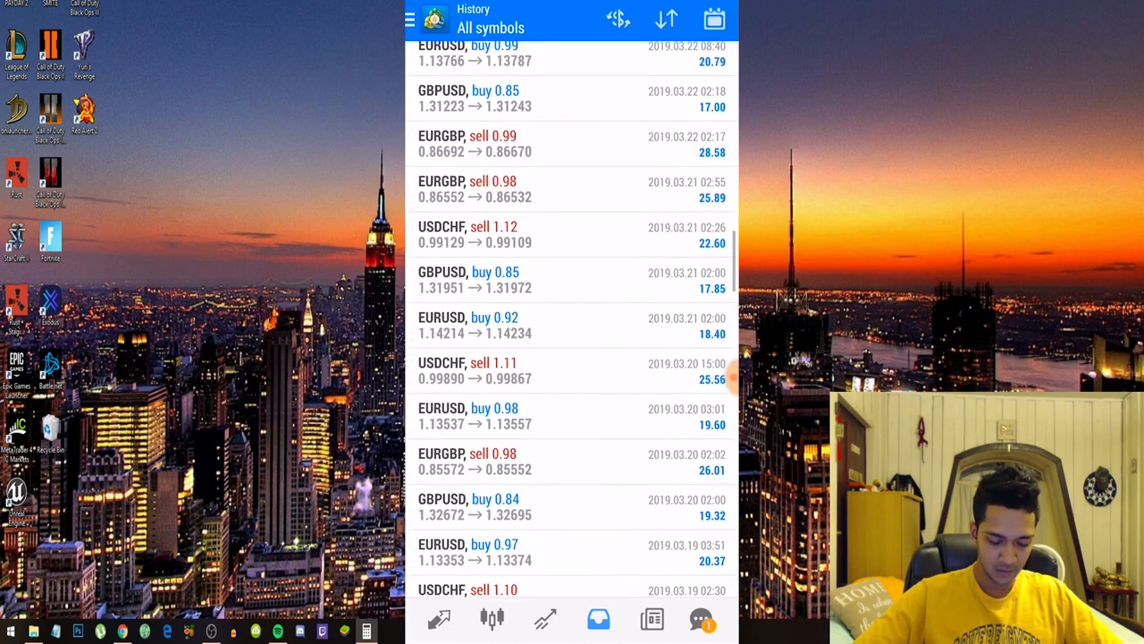
scroll(down, 3)
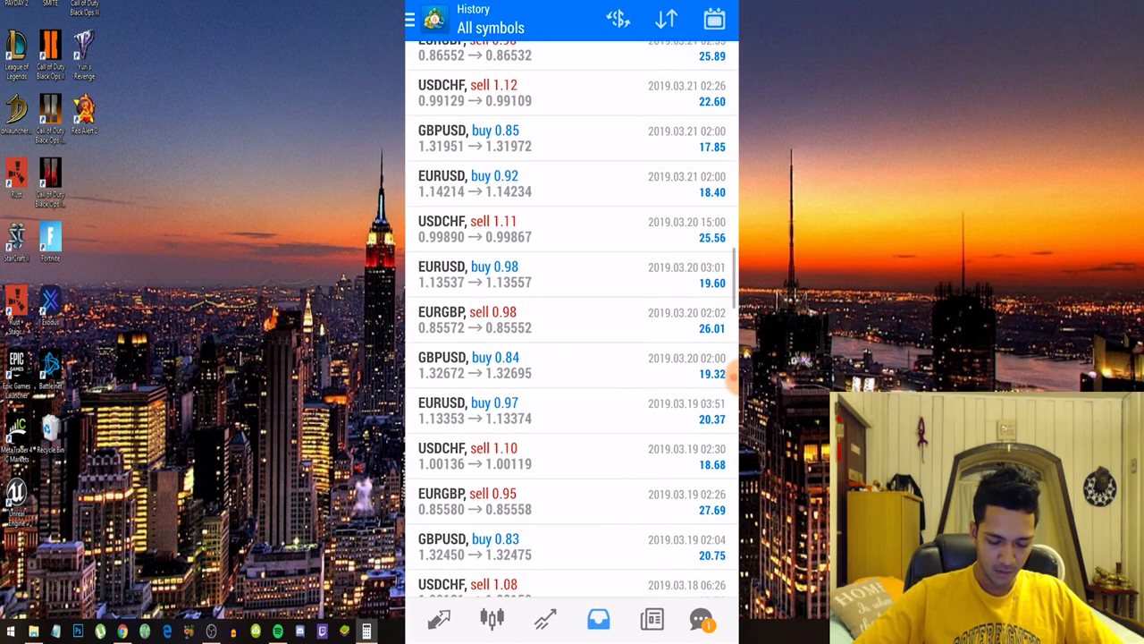
scroll(down, 3)
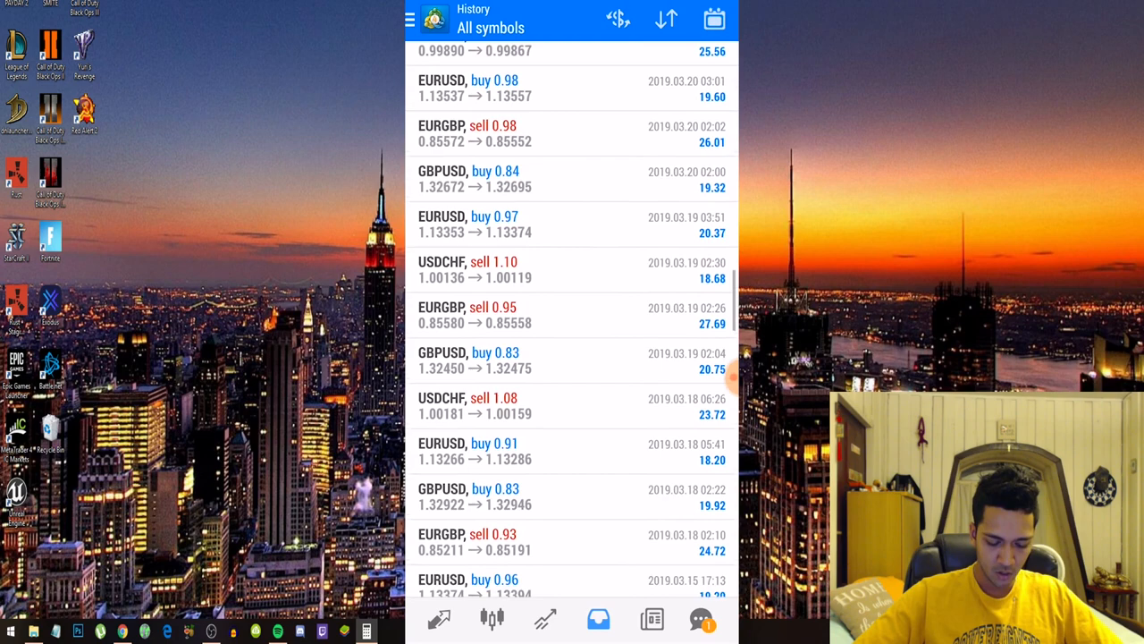
scroll(down, 3)
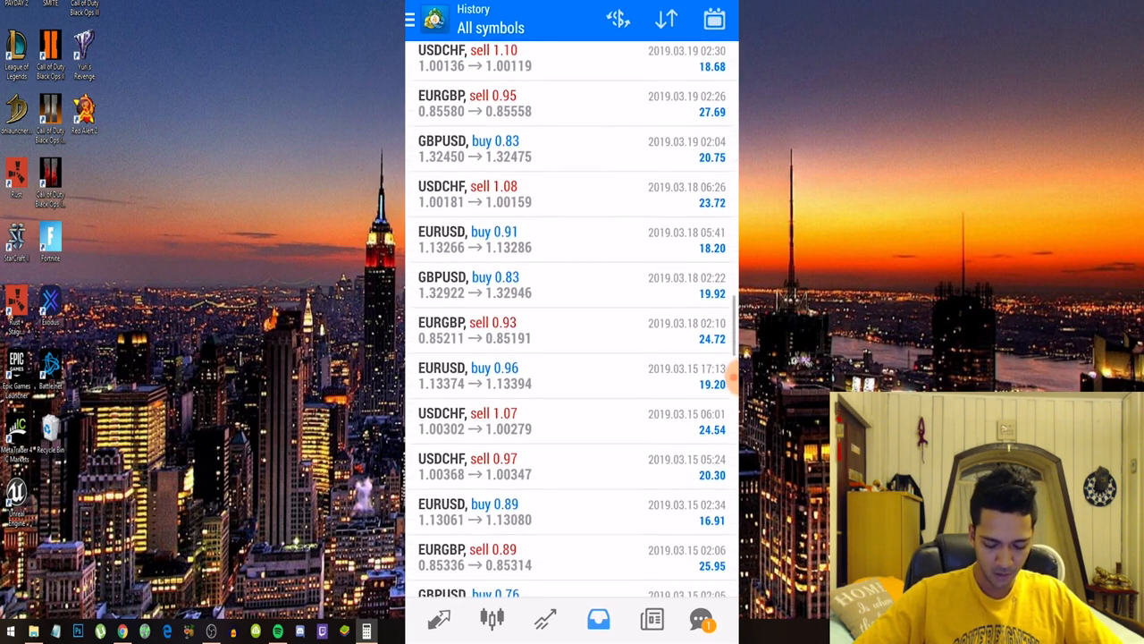
scroll(down, 3)
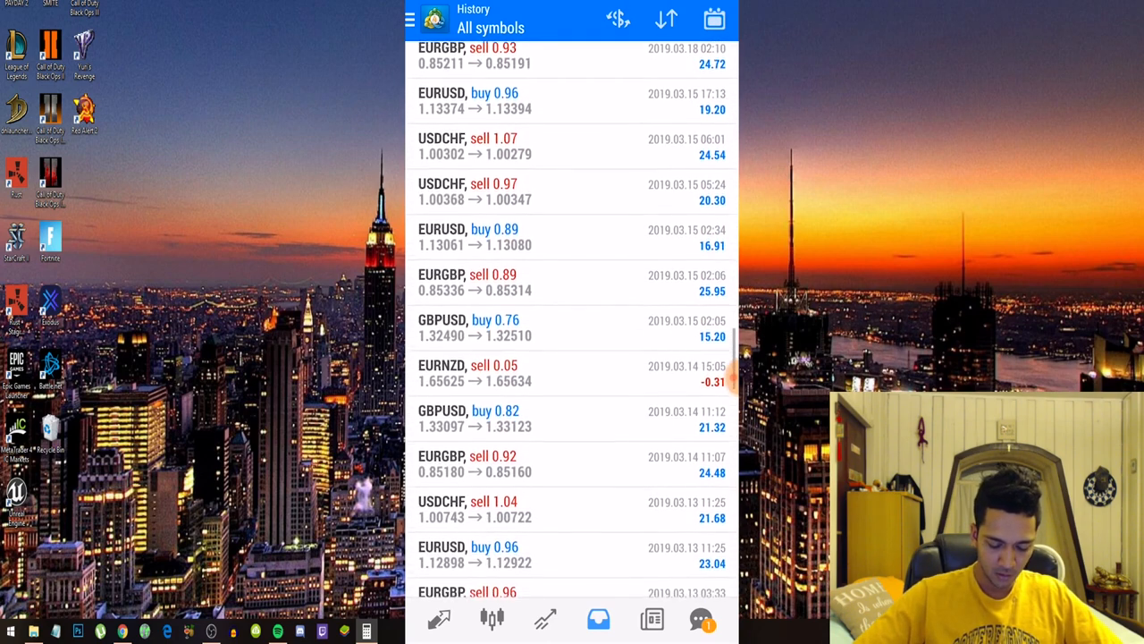
scroll(down, 3)
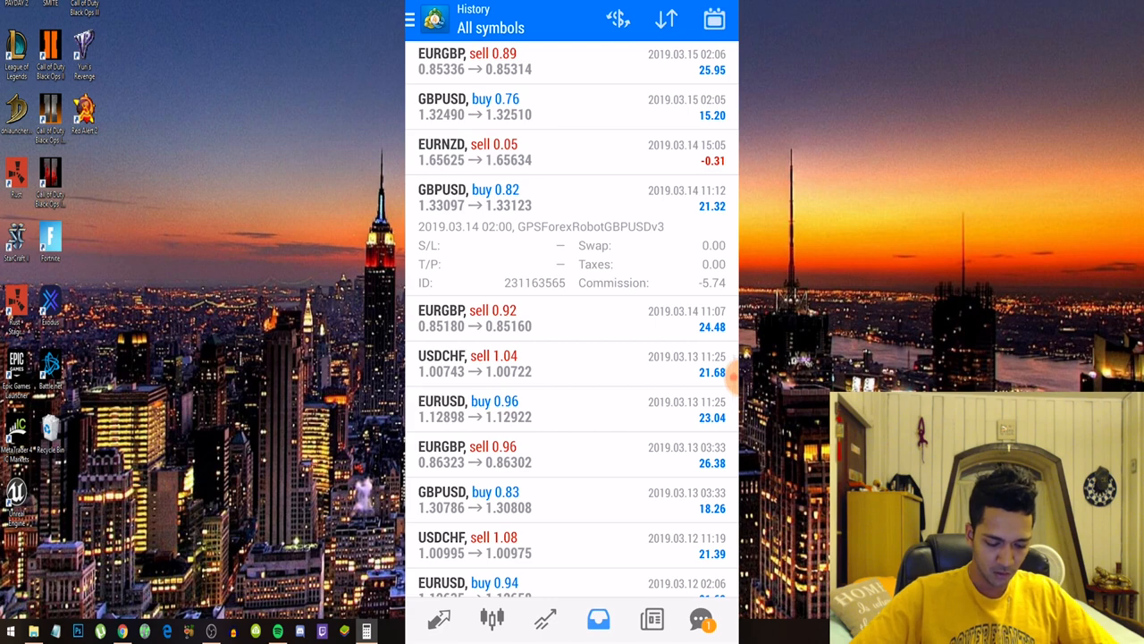
scroll(down, 3)
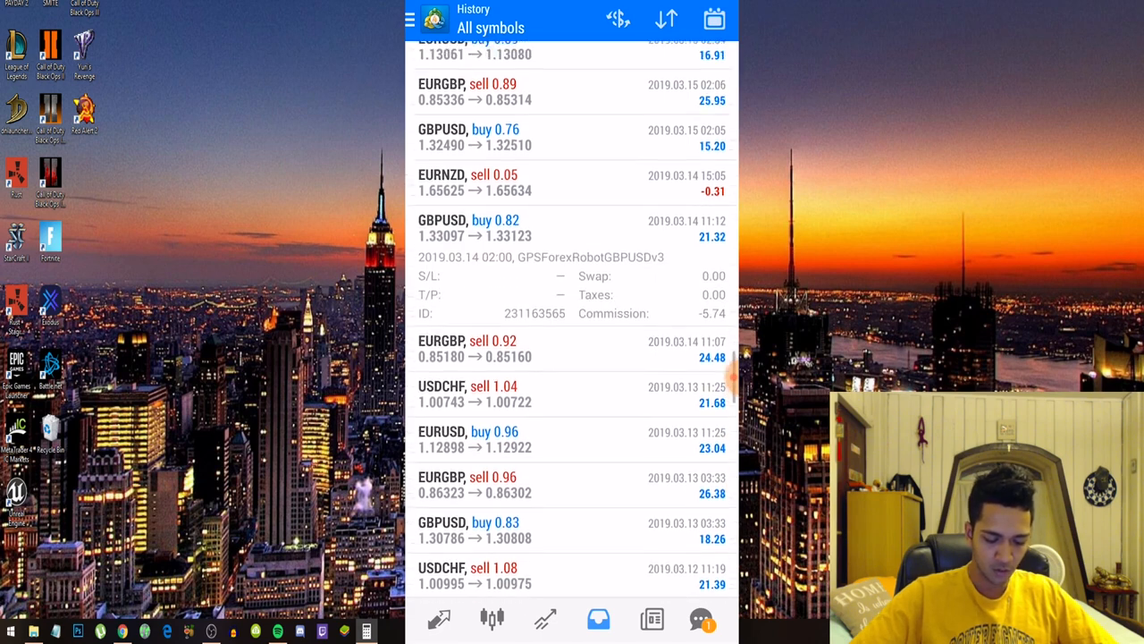
scroll(down, 3)
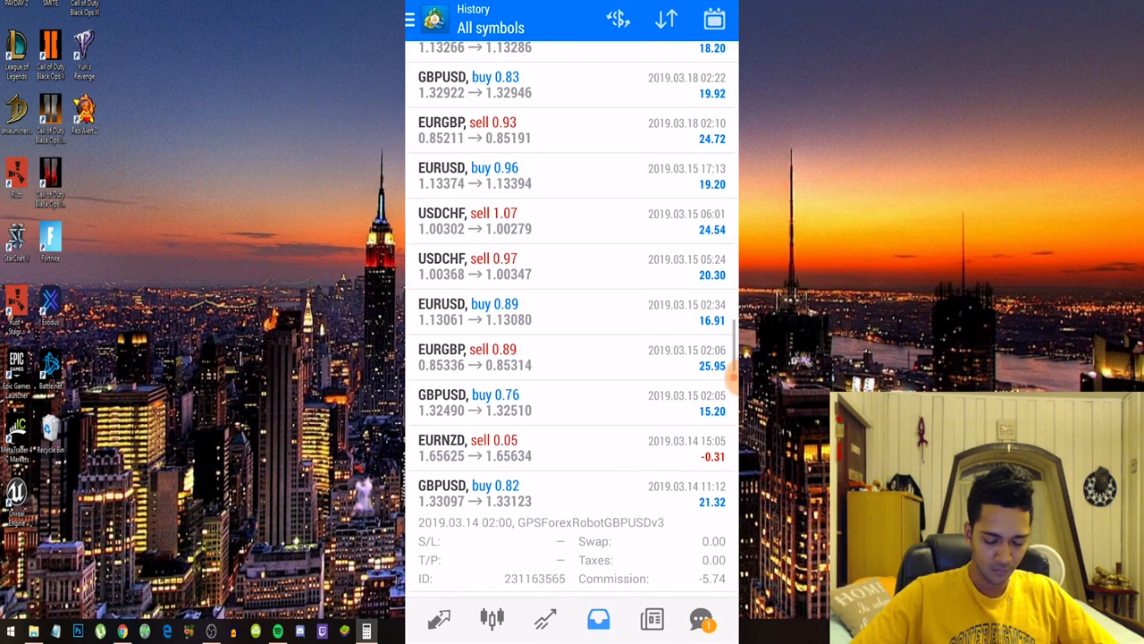
scroll(down, 3)
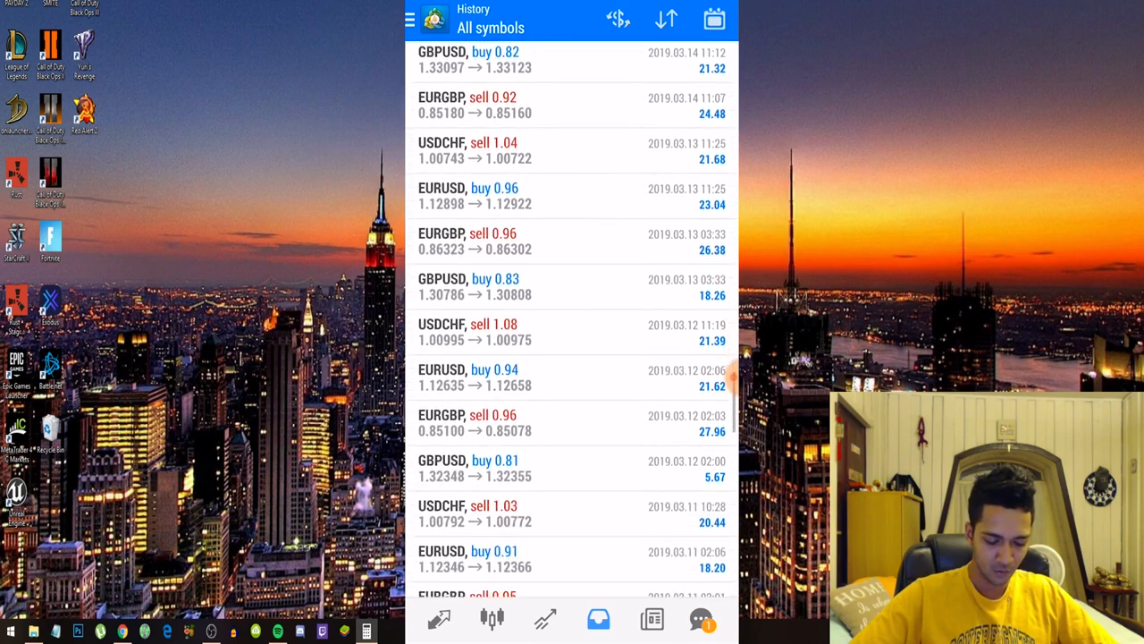
scroll(down, 3)
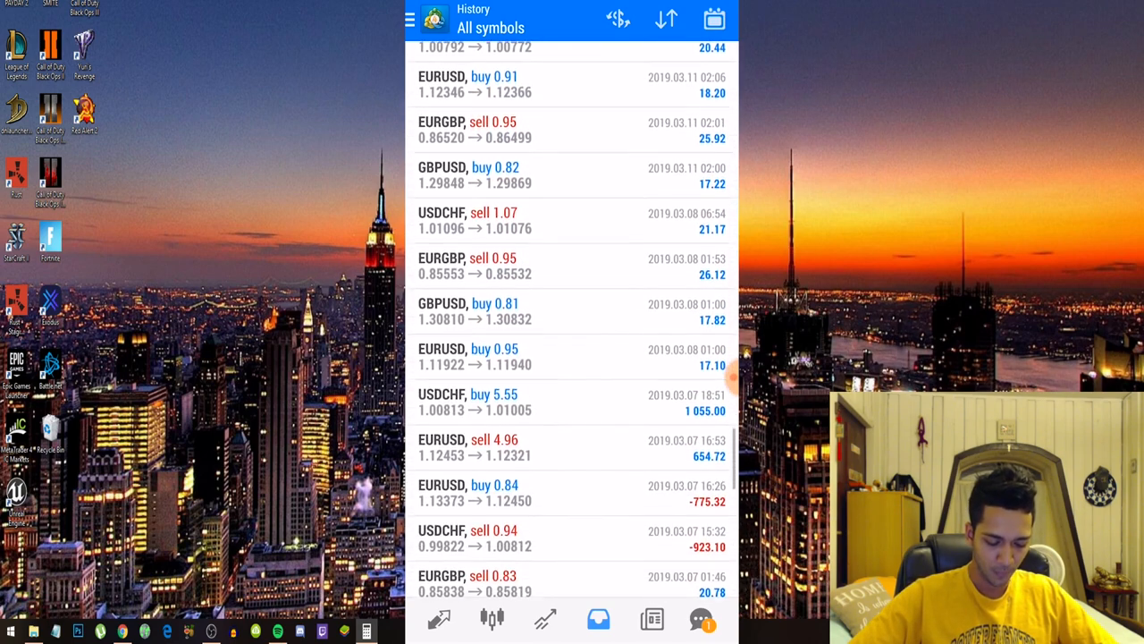
scroll(down, 3)
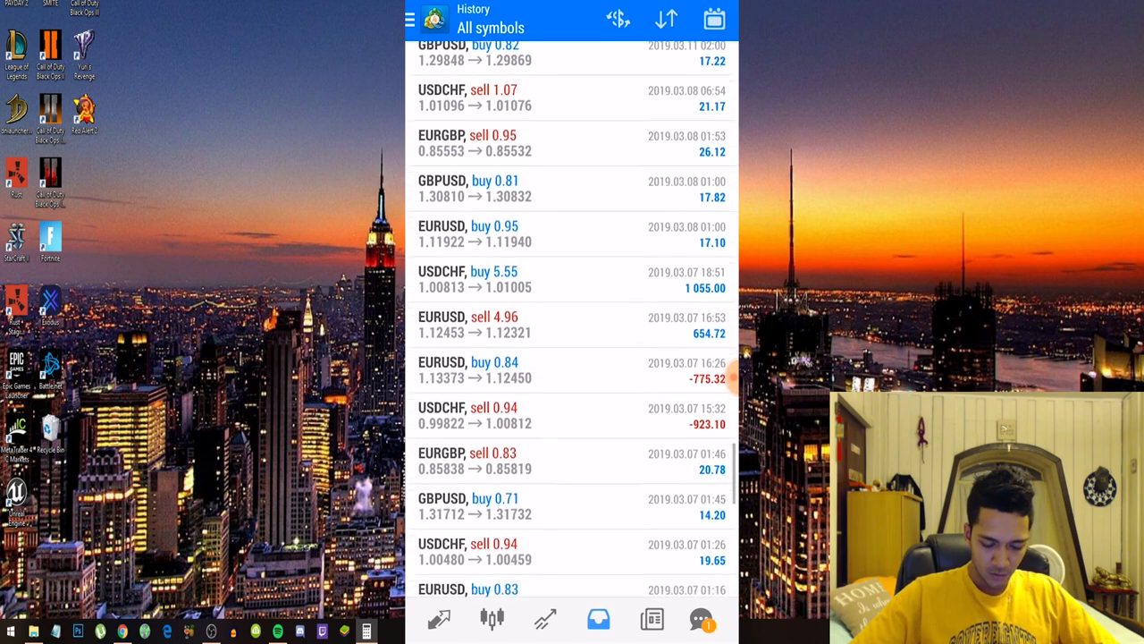
scroll(down, 3)
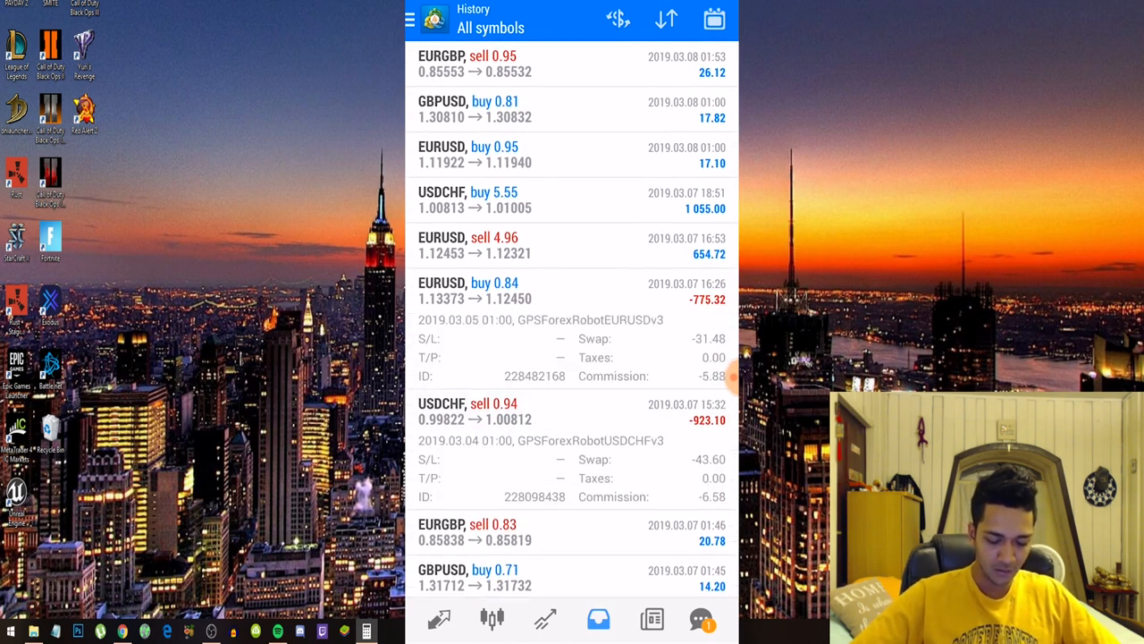
Step: Scroll the trade history back to the trades dated 2019.03.01
scroll(down, 3)
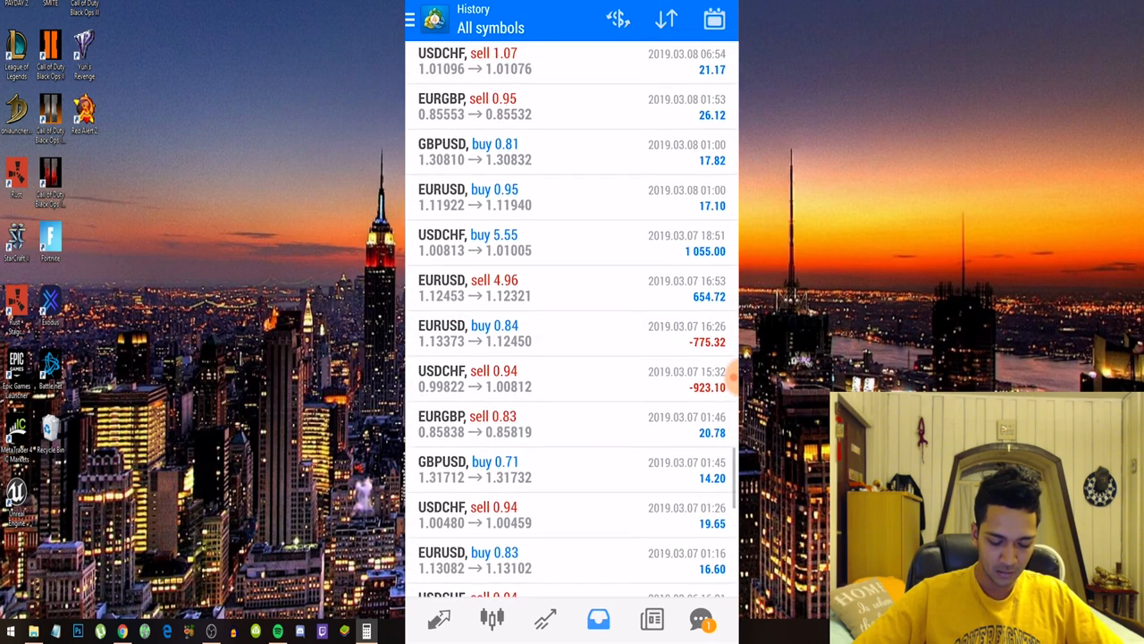
scroll(down, 3)
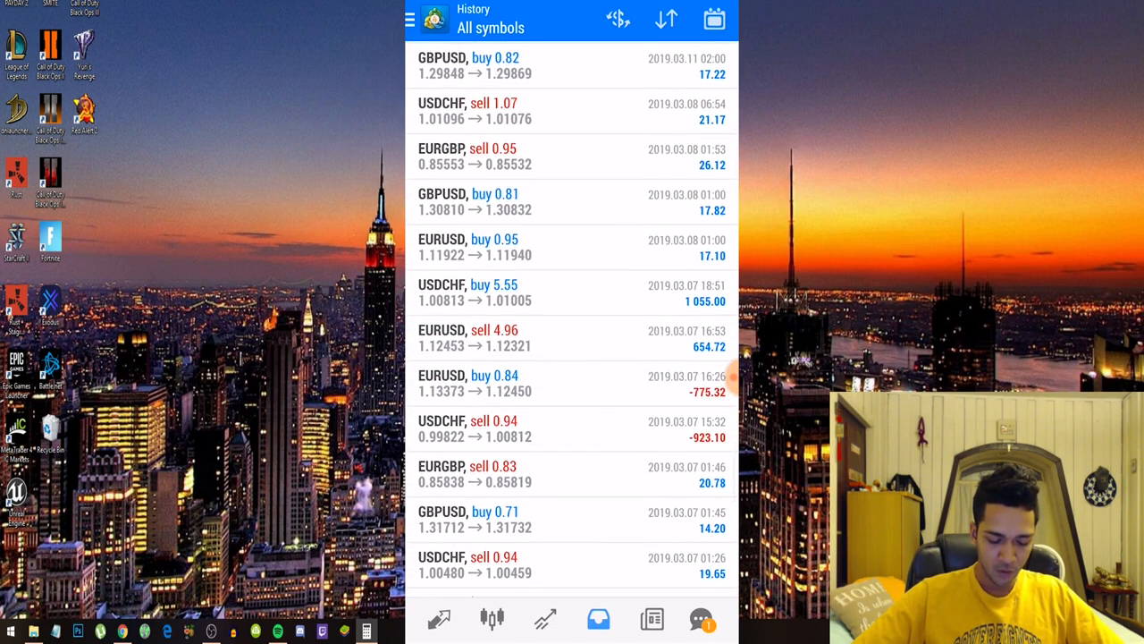
click(572, 383)
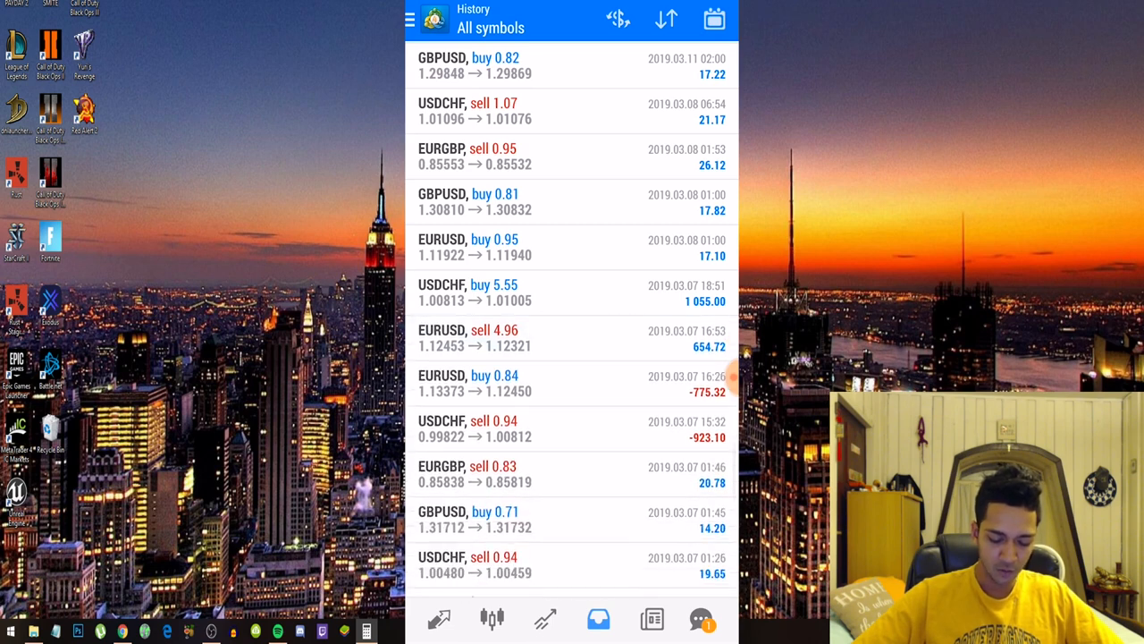
scroll(down, 3)
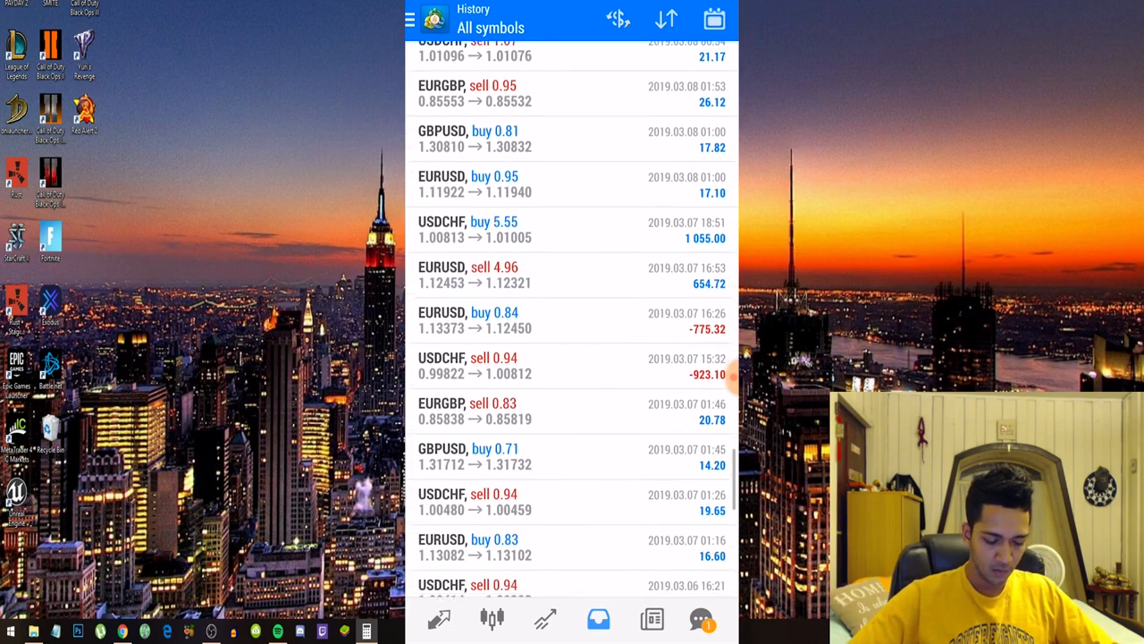
scroll(down, 3)
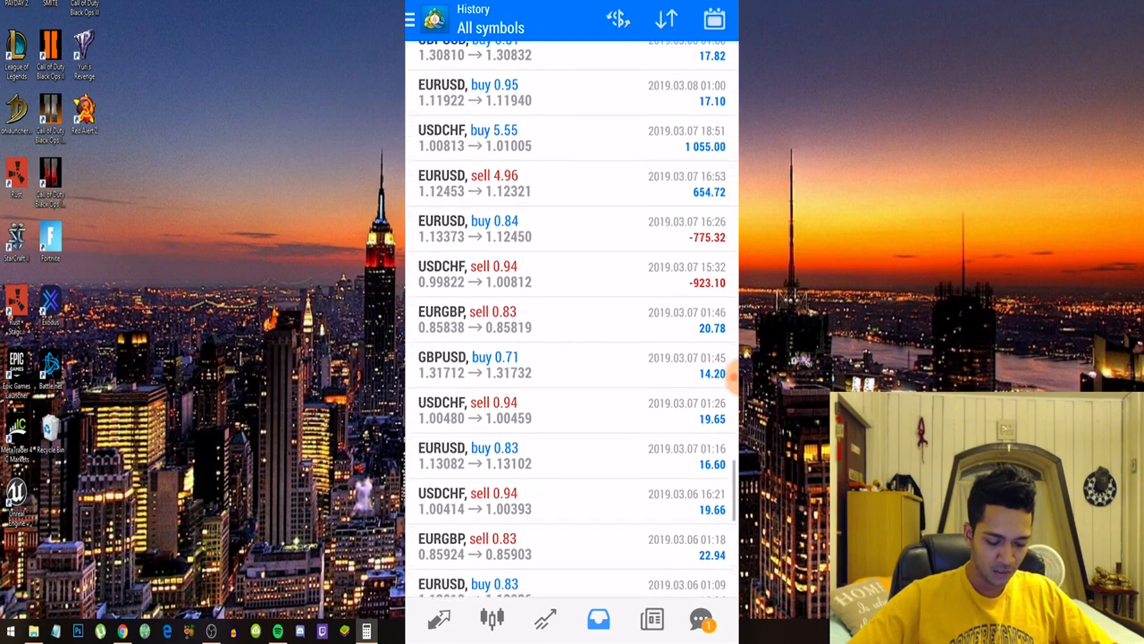
scroll(down, 3)
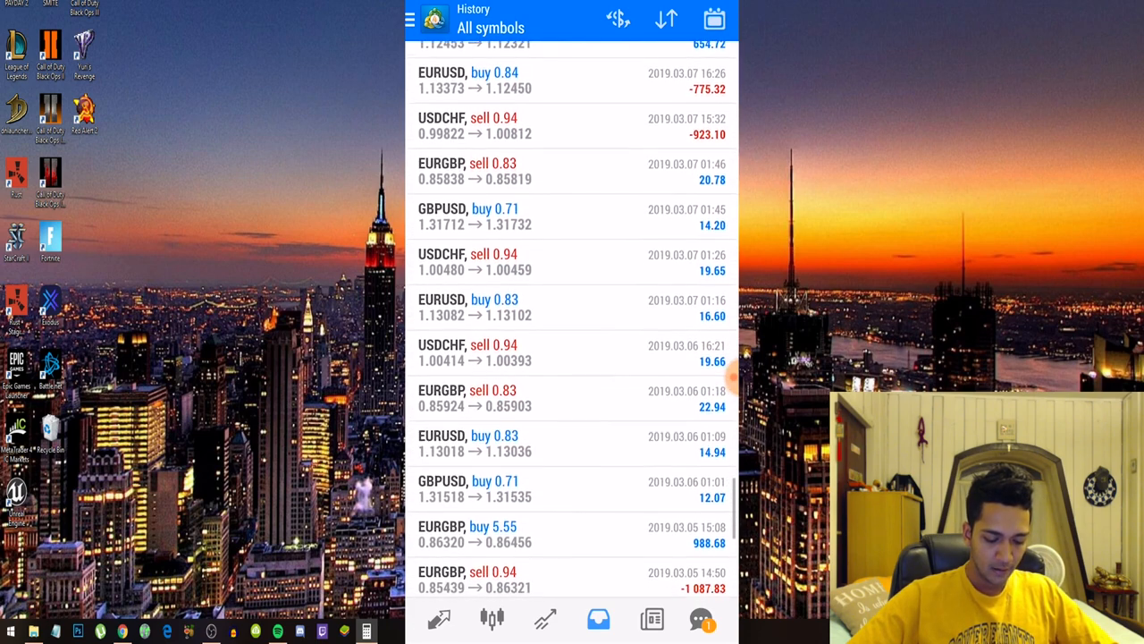
scroll(down, 3)
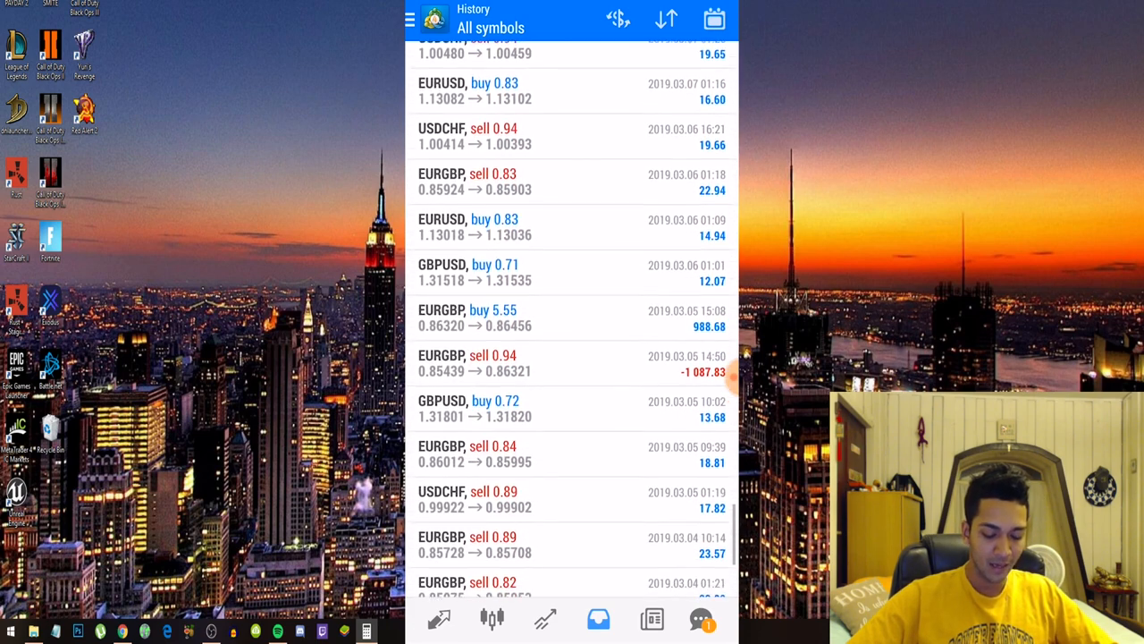
scroll(down, 3)
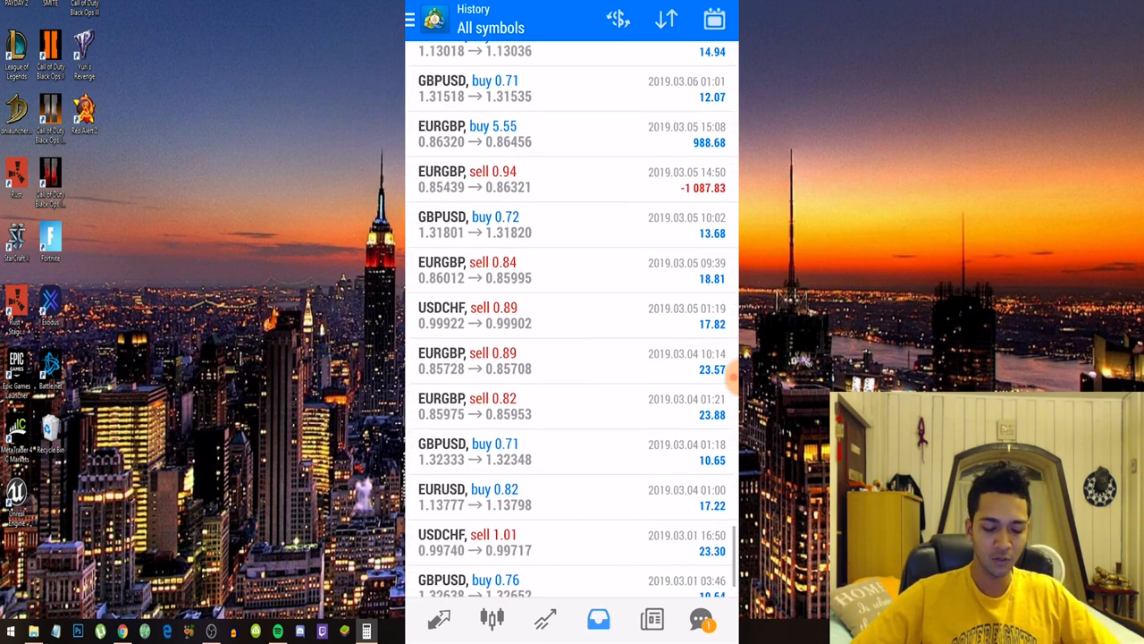
scroll(down, 3)
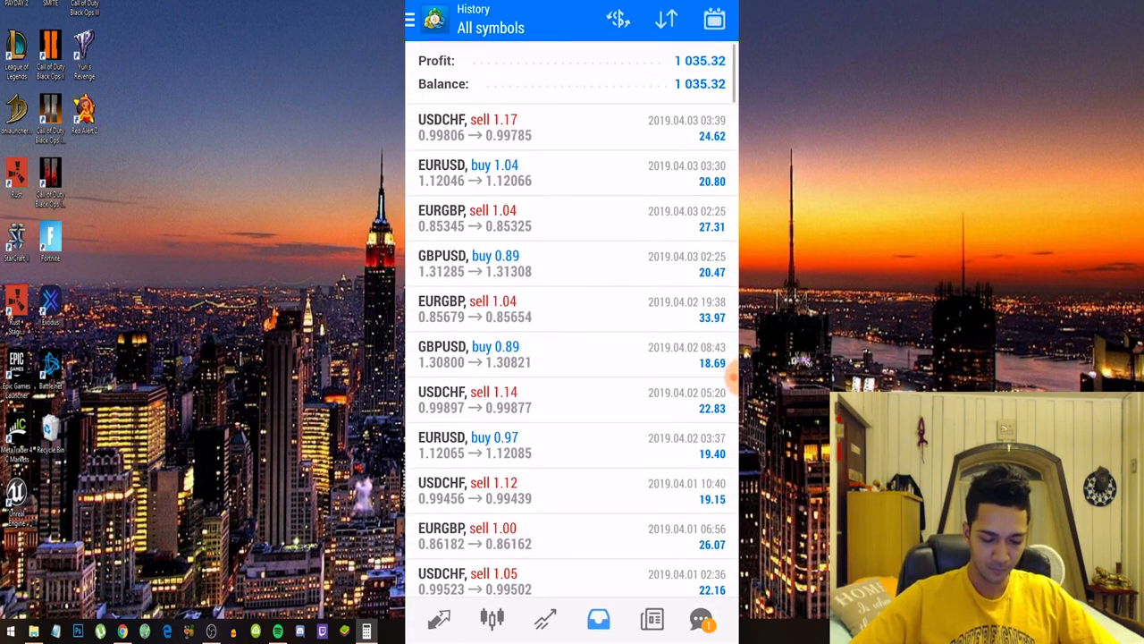
Step: Return to the newest April trades showing the 1 035.32 profit summary
scroll(down, 3)
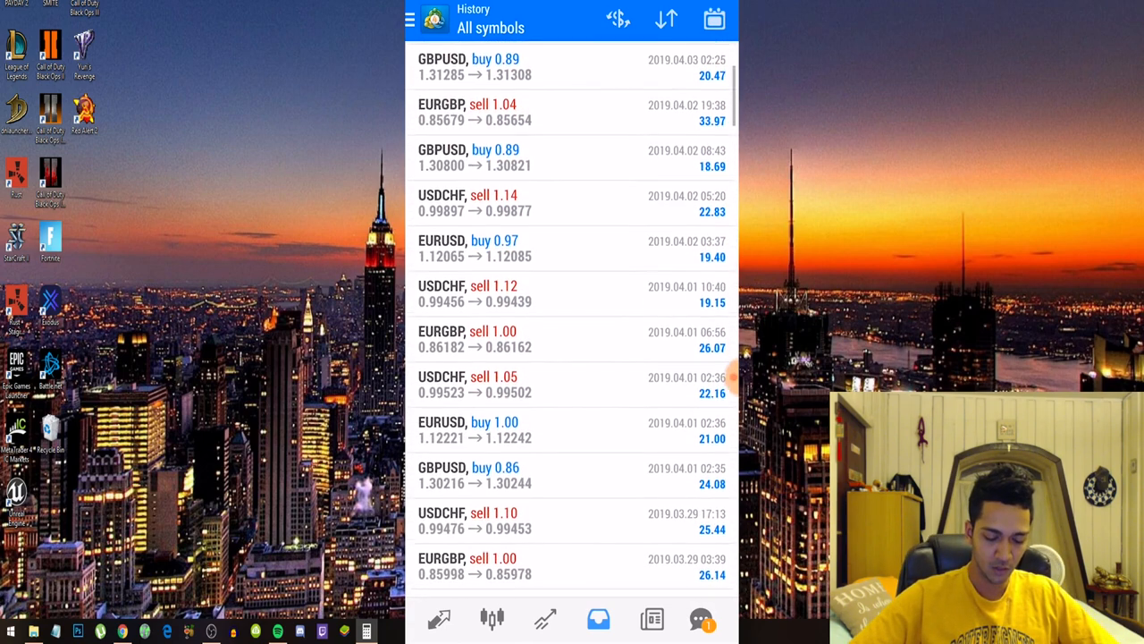
scroll(down, 3)
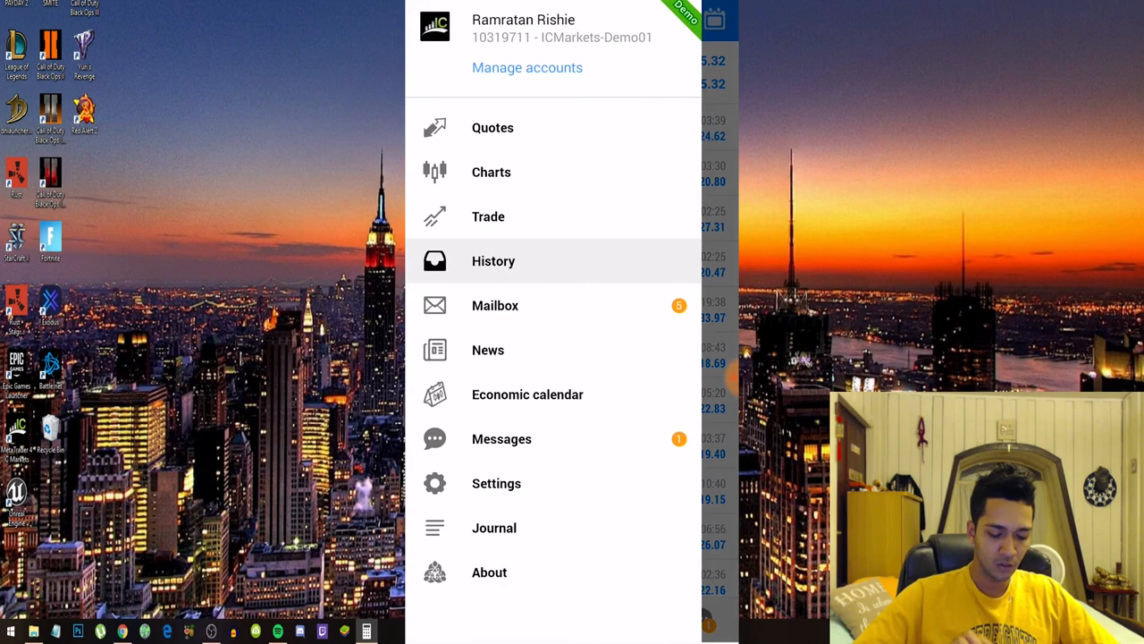
Step: Bring up the other account's history of 0.05-lot trades from 2019.04.01
click(493, 260)
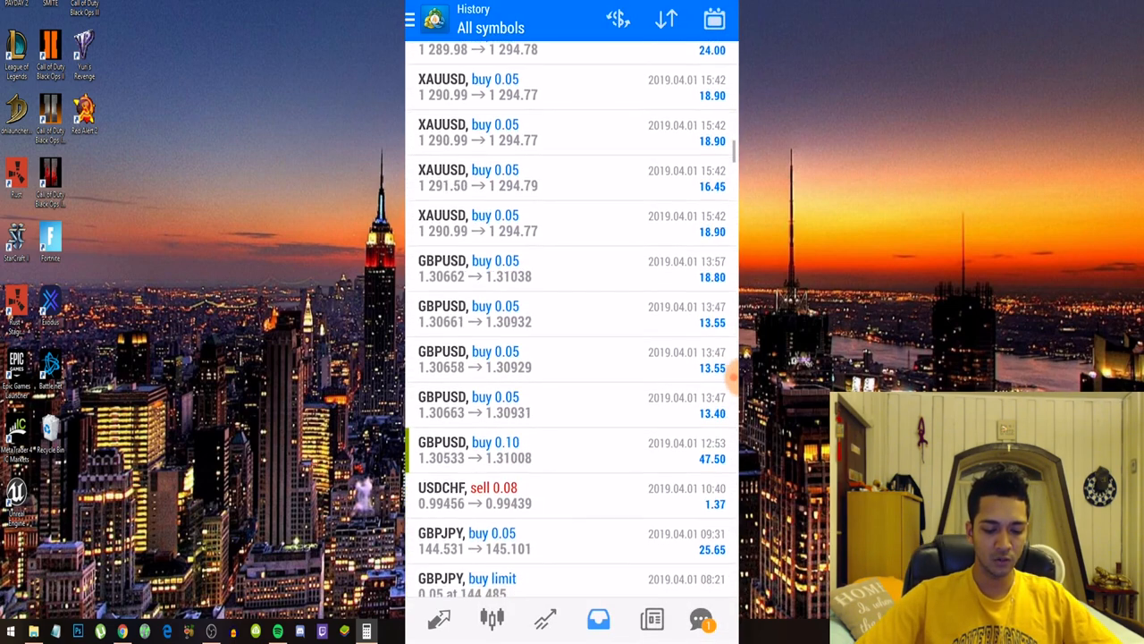
scroll(down, 3)
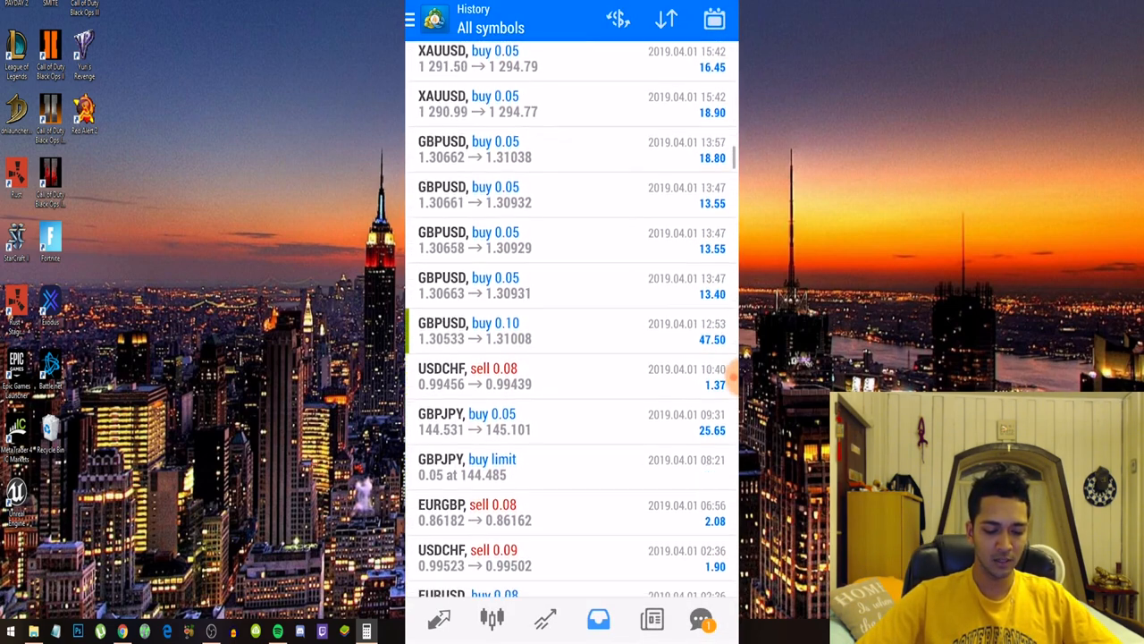
scroll(down, 3)
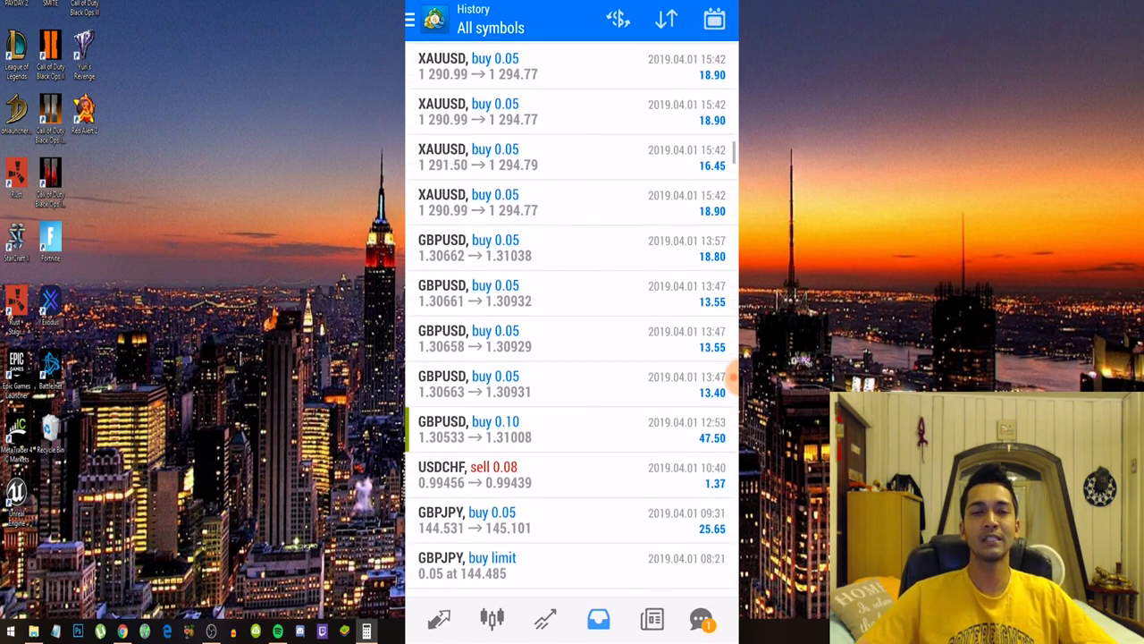
scroll(down, 3)
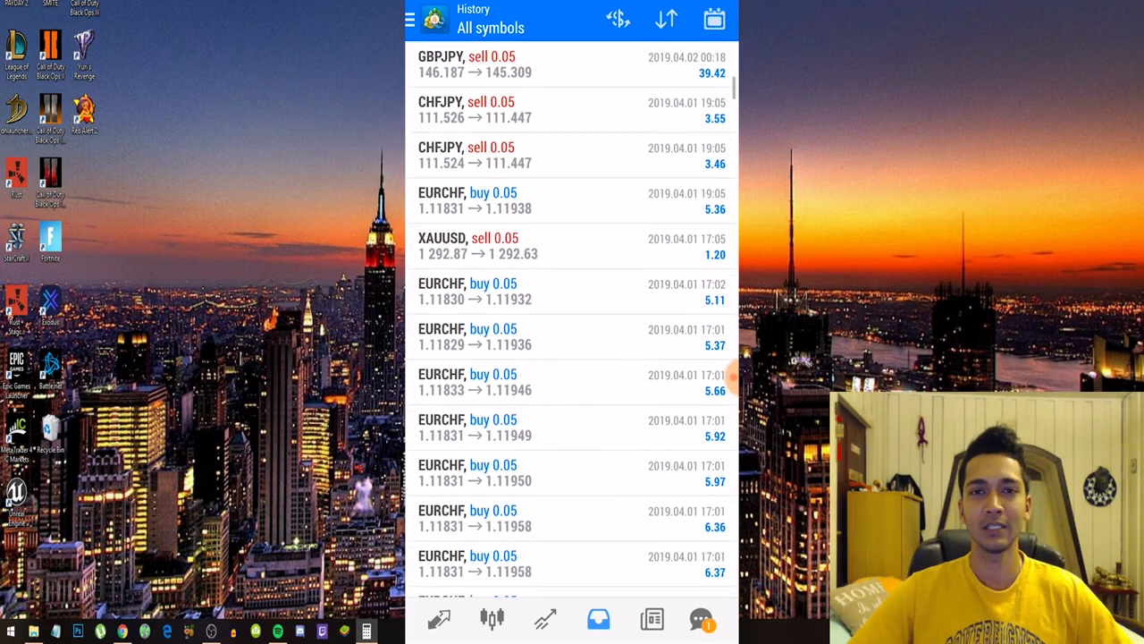
scroll(down, 3)
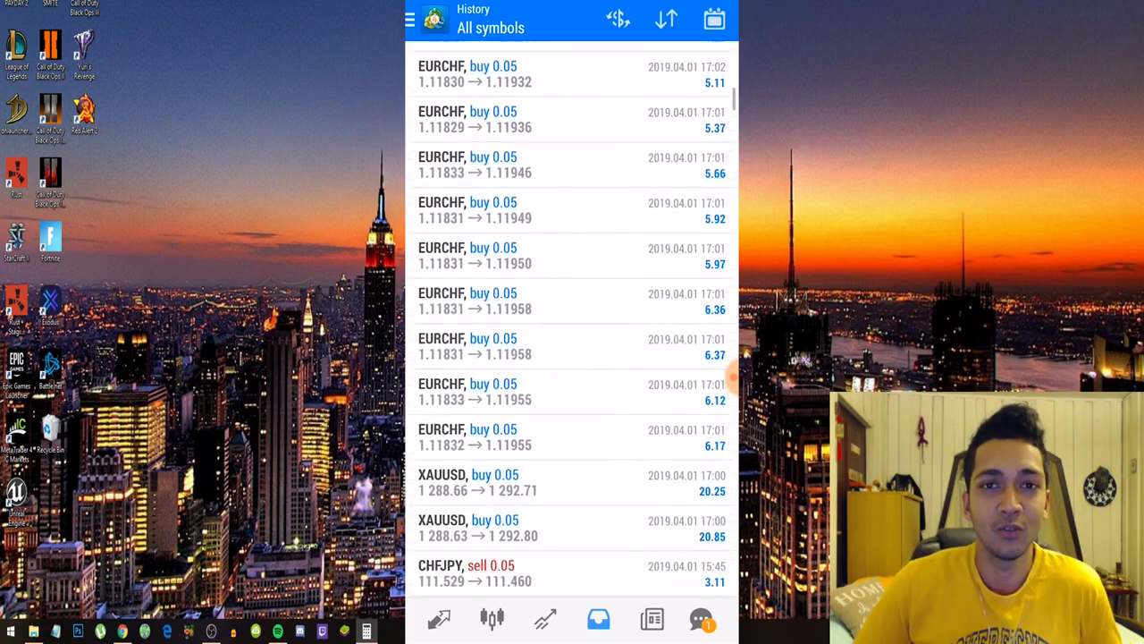
scroll(down, 3)
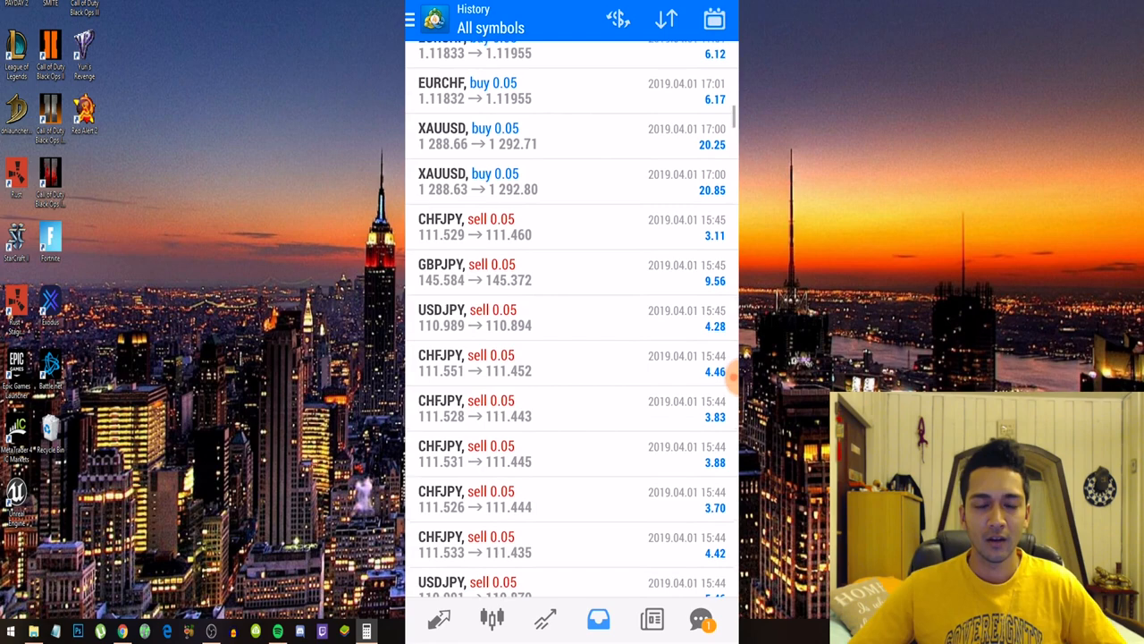
scroll(down, 3)
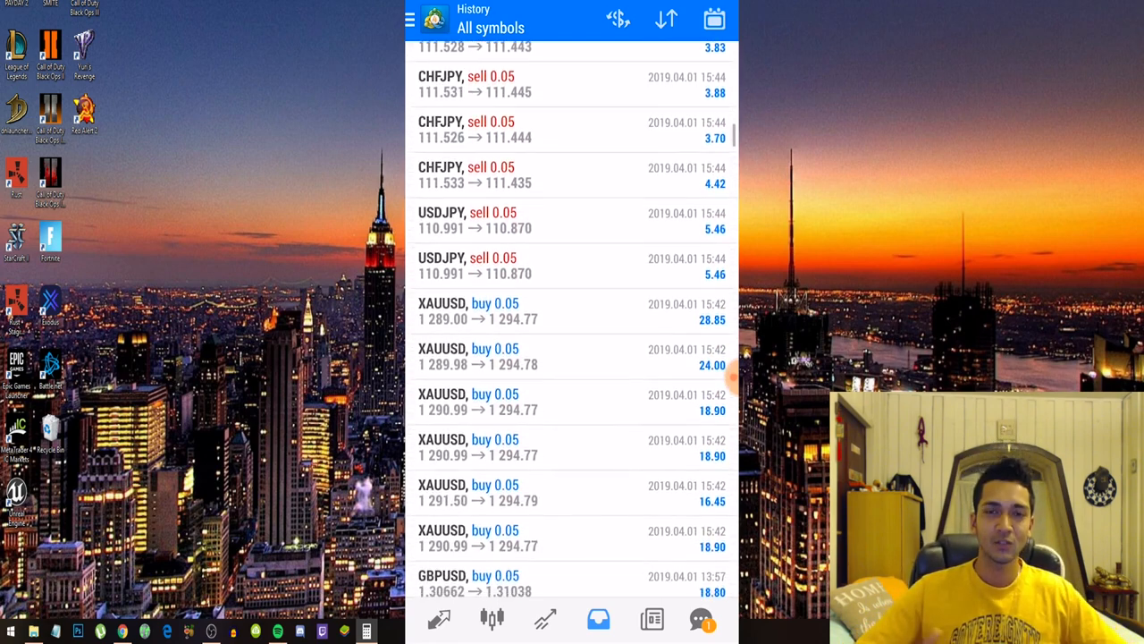
Step: Scroll the history down to the 2019.03.26 trades and back up
scroll(down, 3)
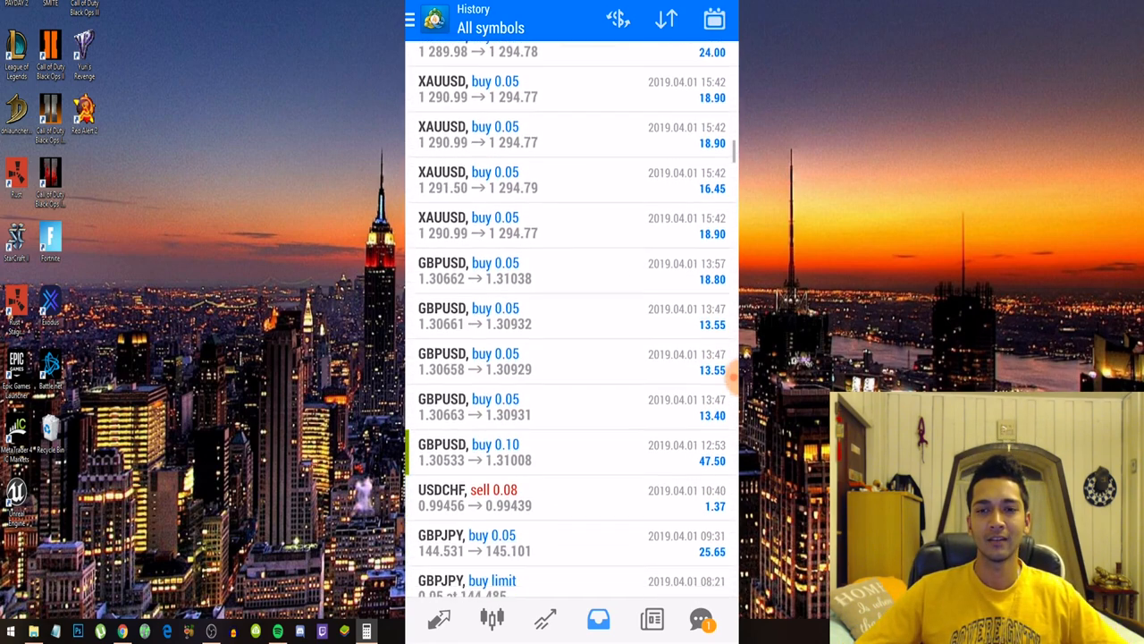
scroll(down, 3)
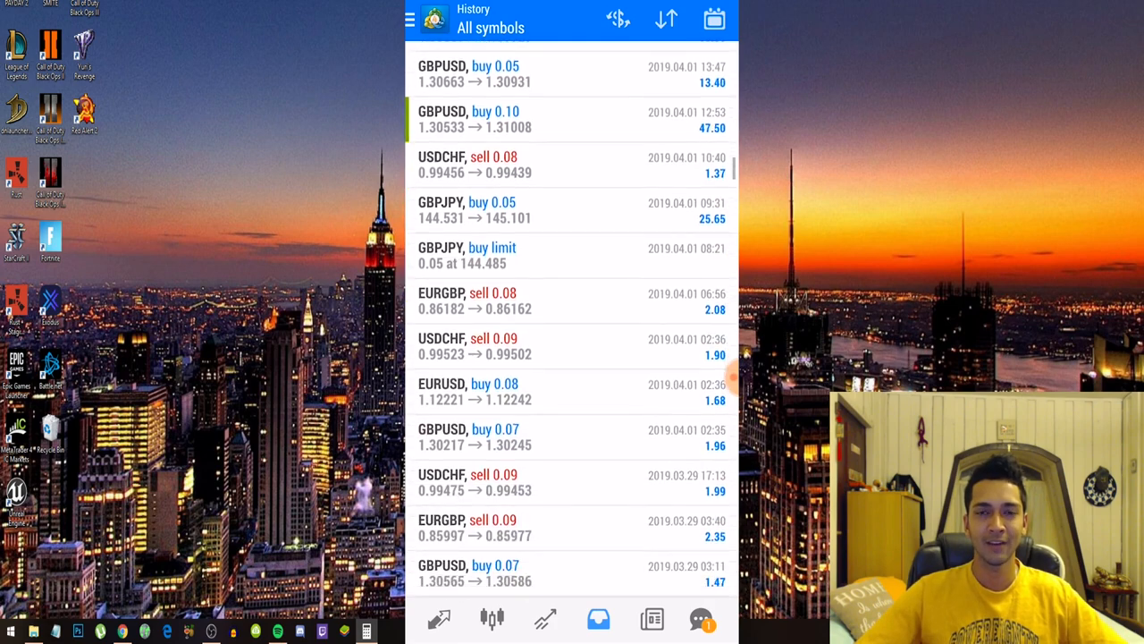
scroll(down, 3)
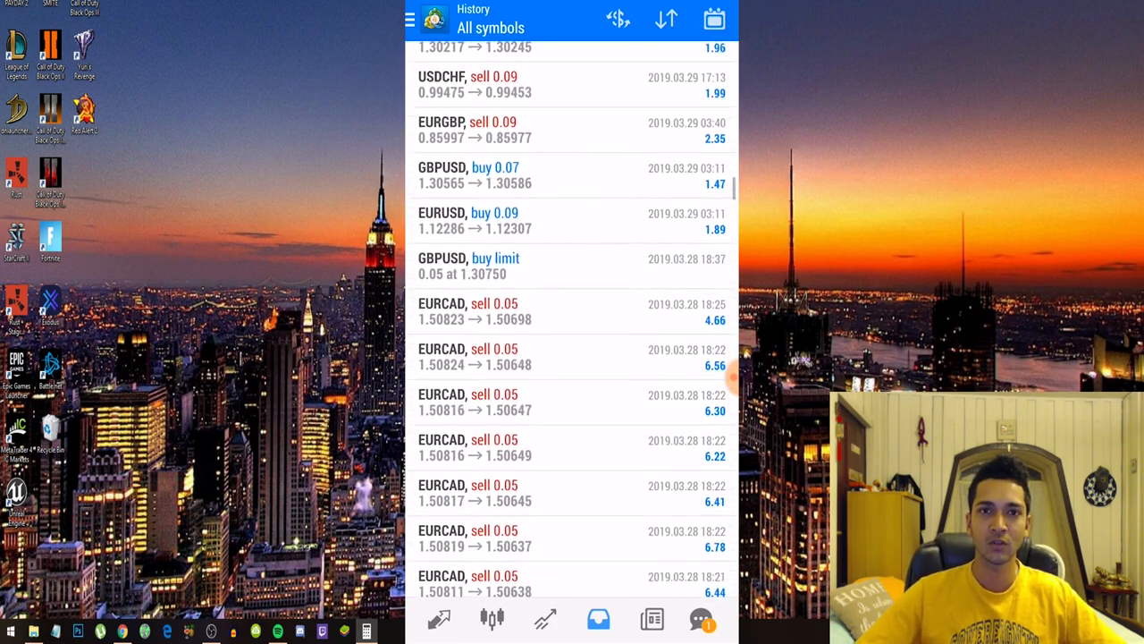
scroll(down, 3)
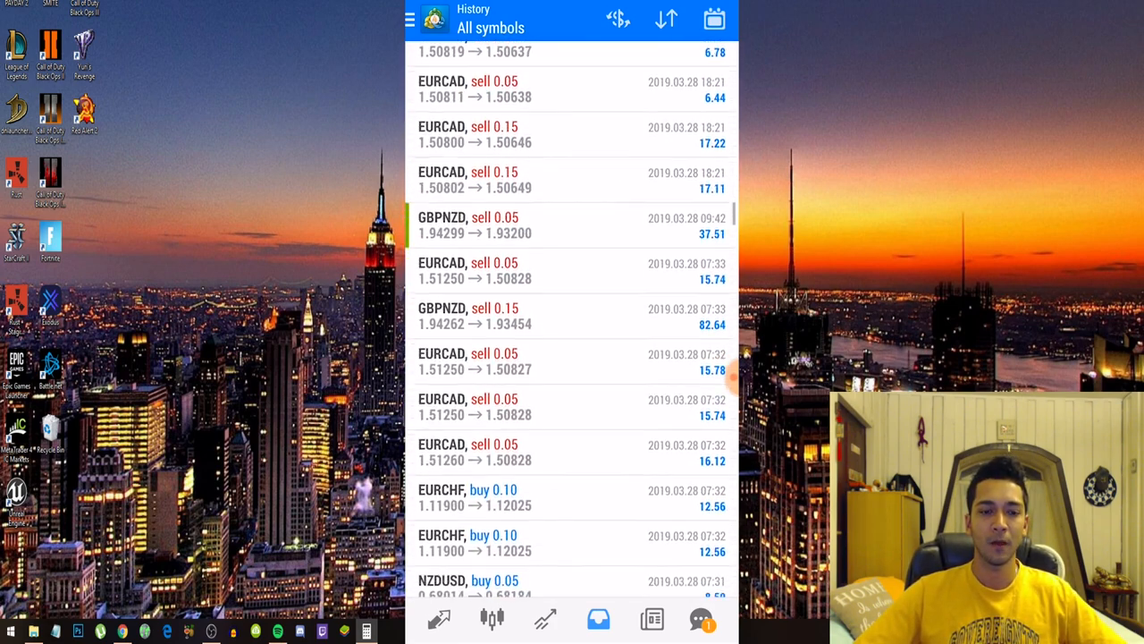
scroll(down, 3)
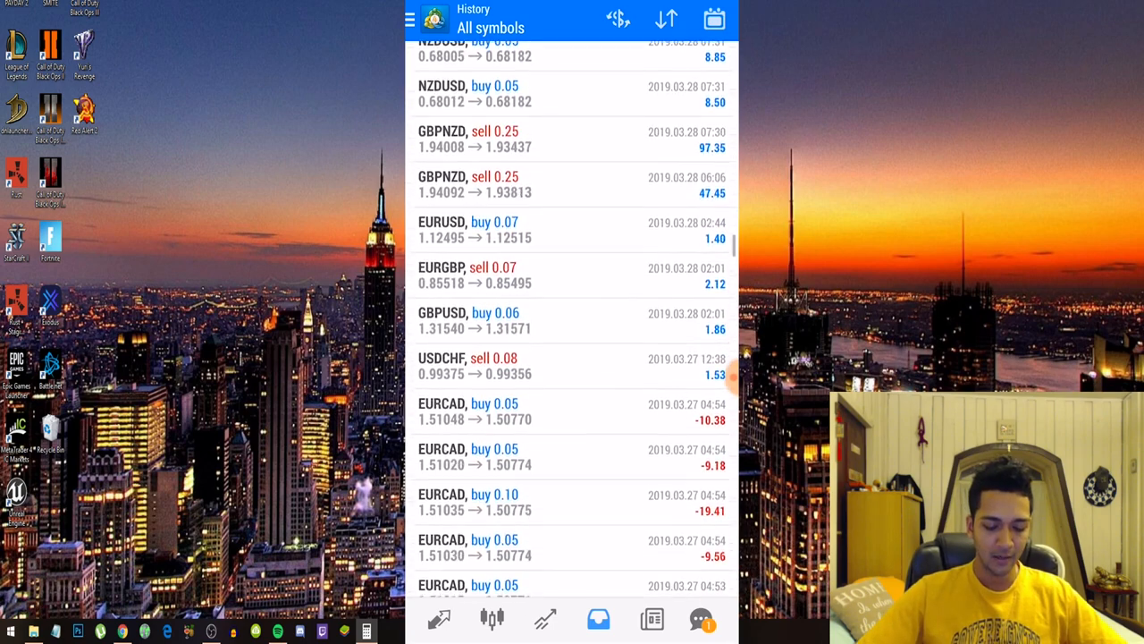
scroll(down, 3)
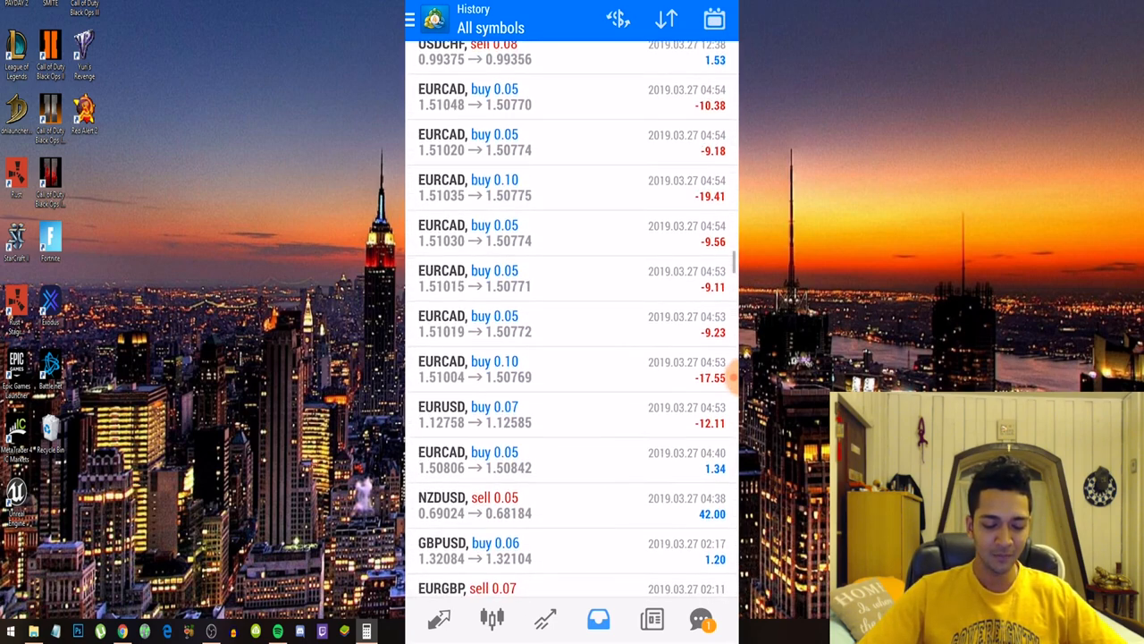
scroll(down, 3)
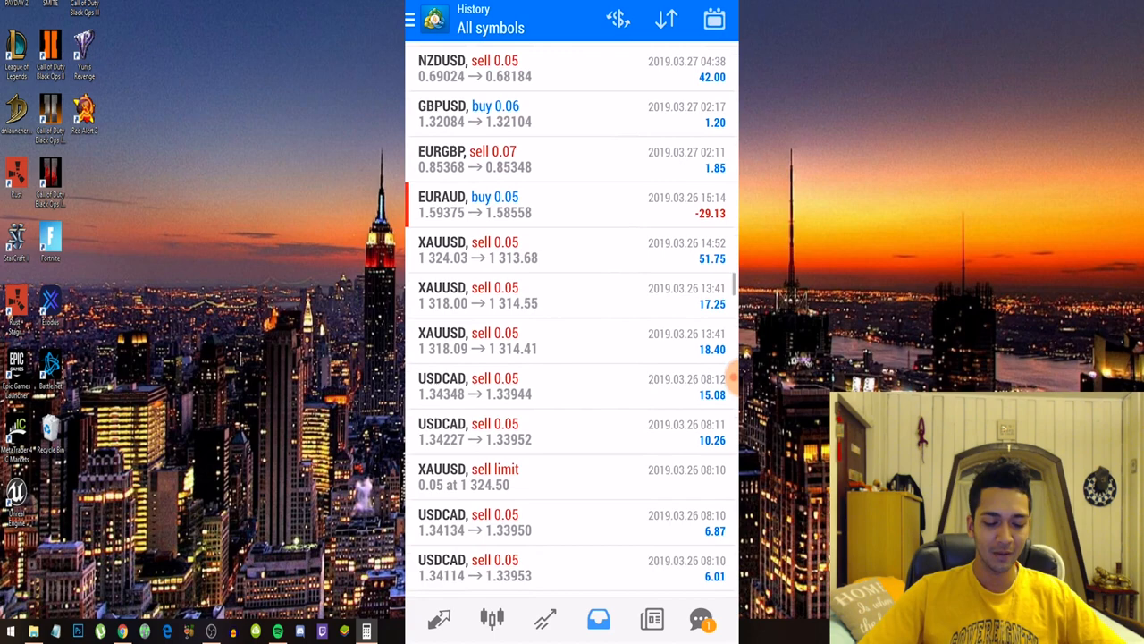
scroll(down, 3)
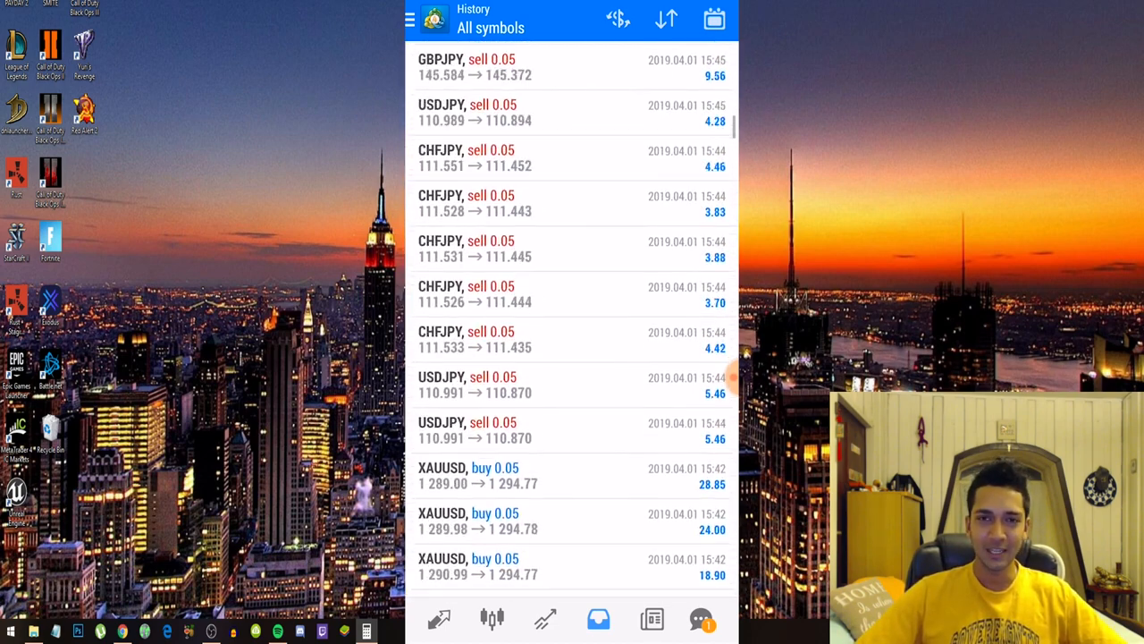
scroll(down, 3)
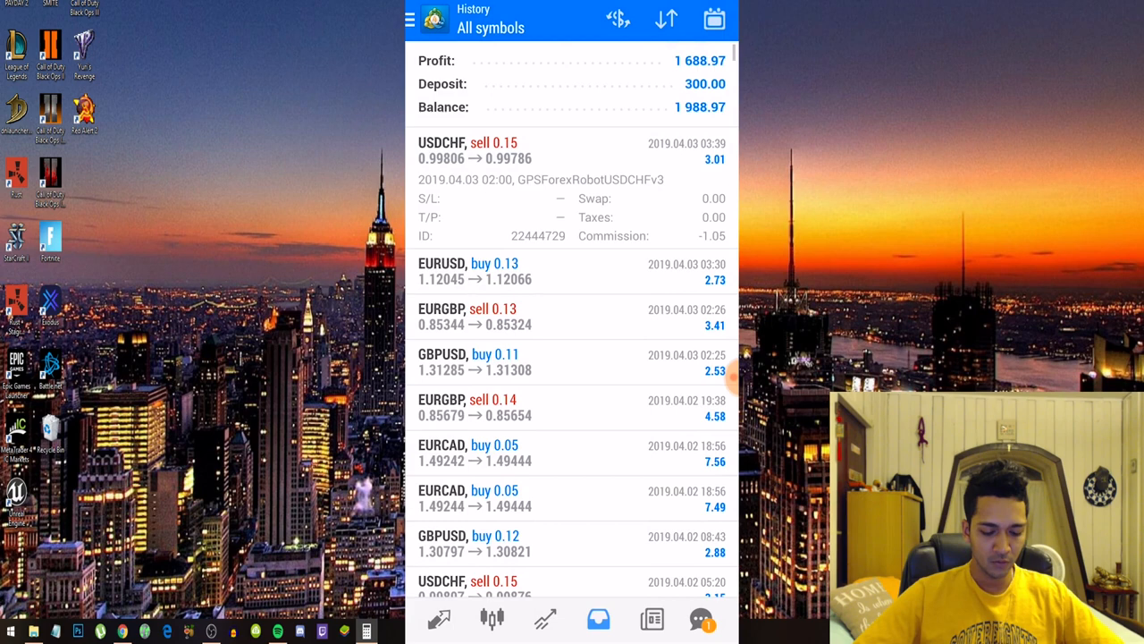
Step: Scroll to the top to view profit 1 688.97, deposit 300.00, balance 1 988.97
scroll(down, 3)
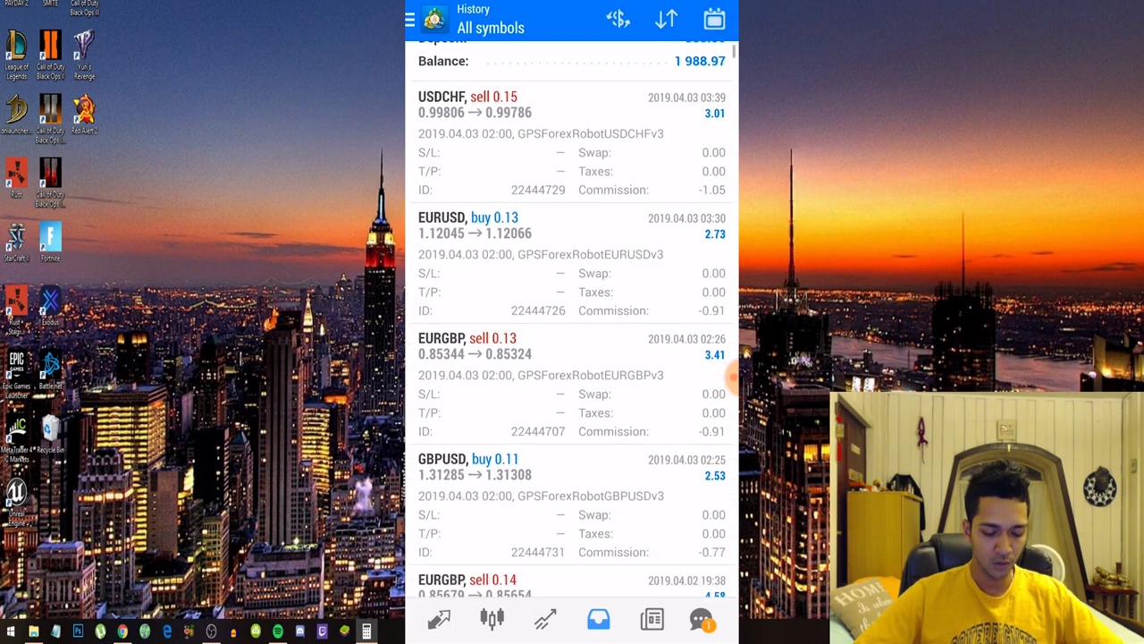
scroll(down, 3)
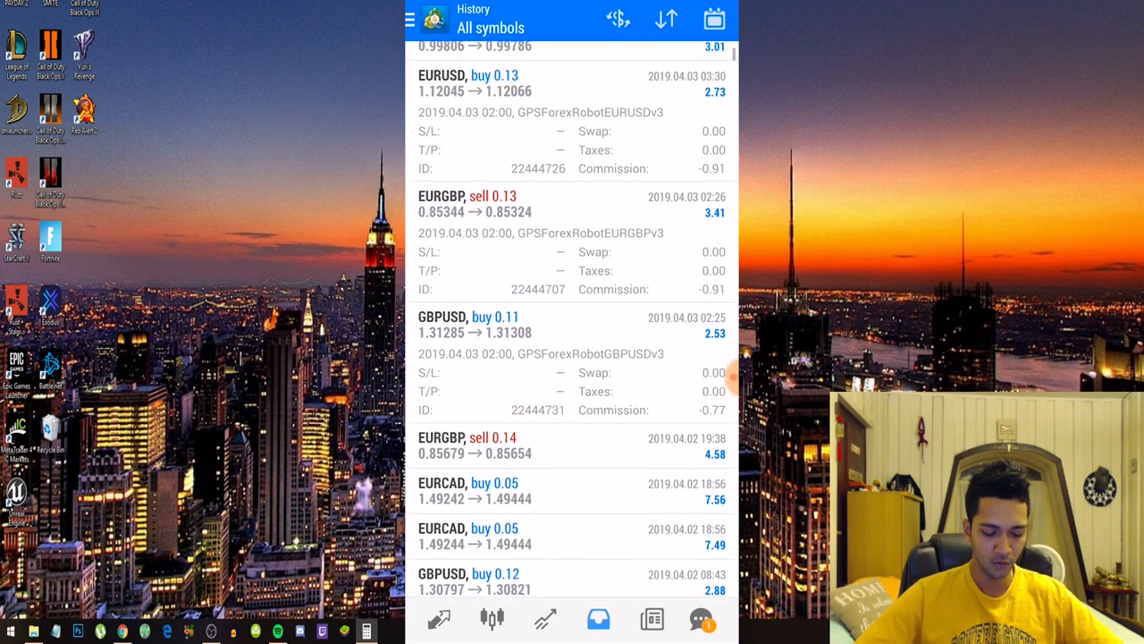
scroll(down, 3)
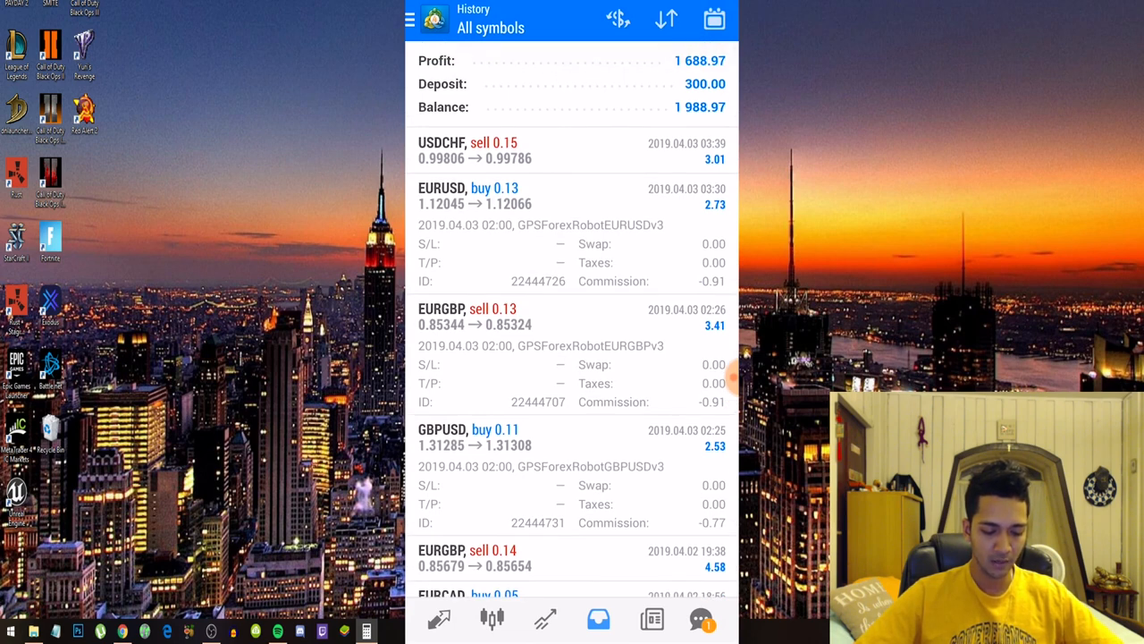
scroll(down, 3)
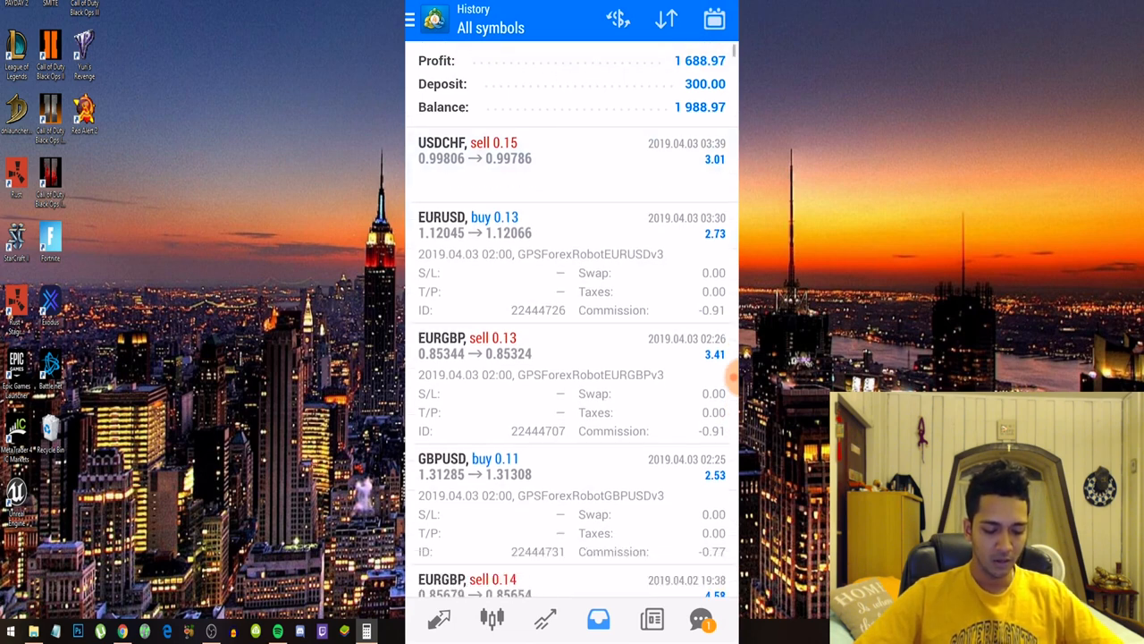
scroll(down, 3)
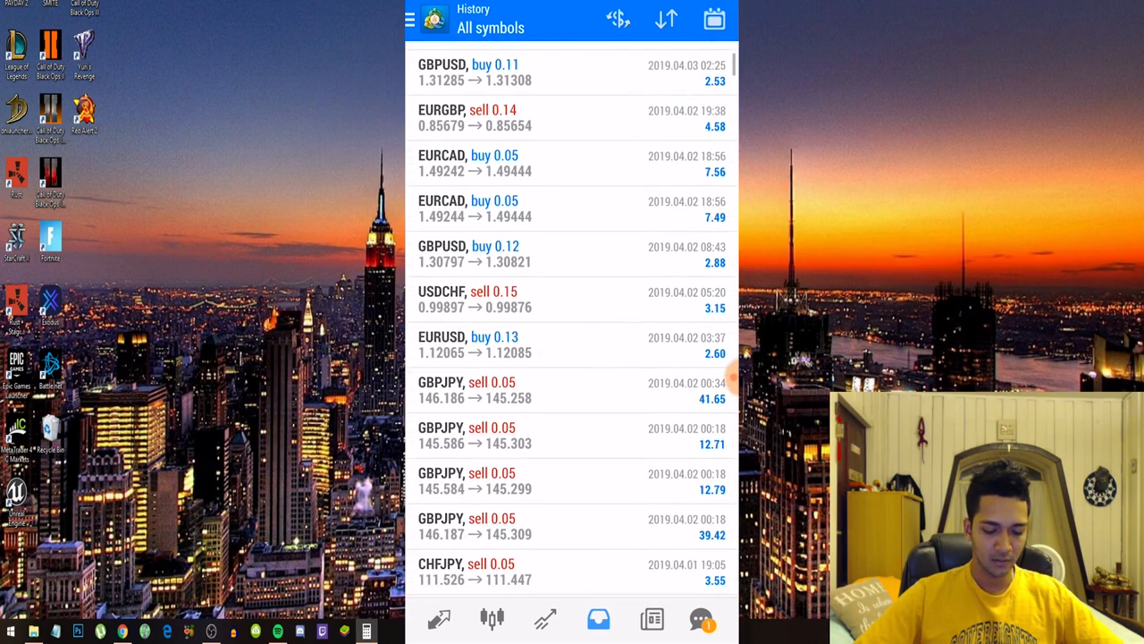
scroll(down, 3)
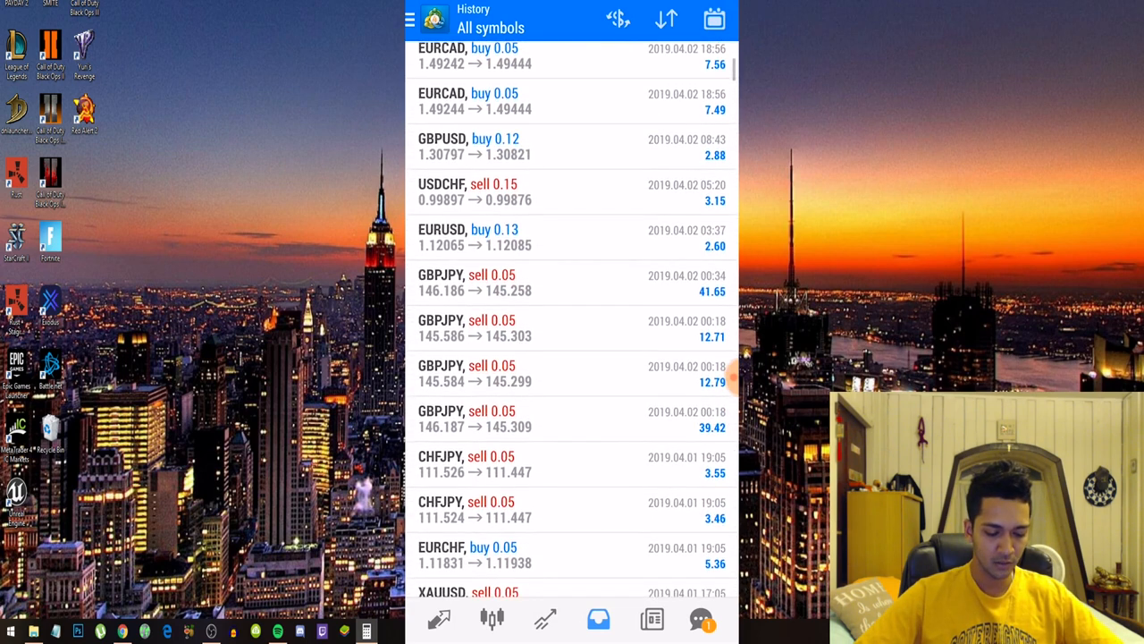
scroll(down, 3)
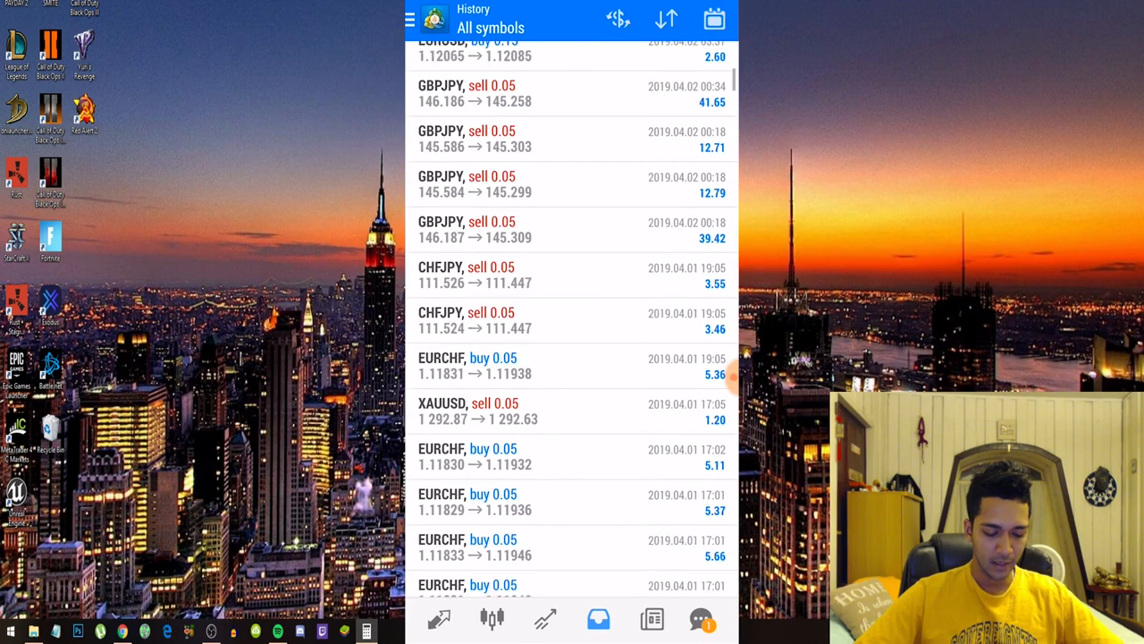
scroll(down, 3)
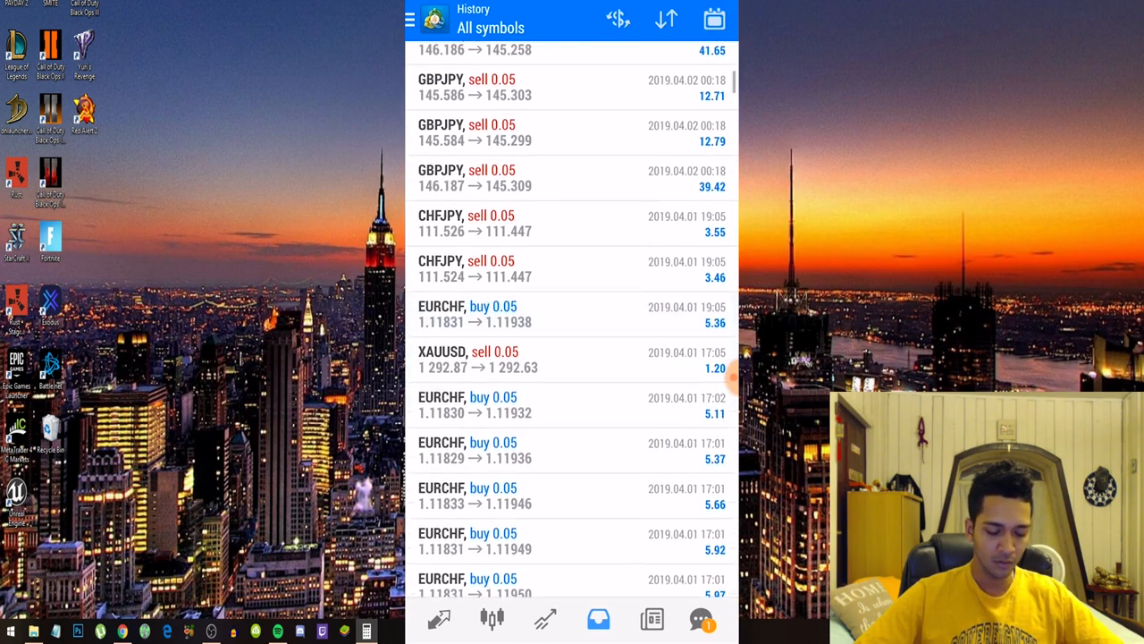
scroll(down, 3)
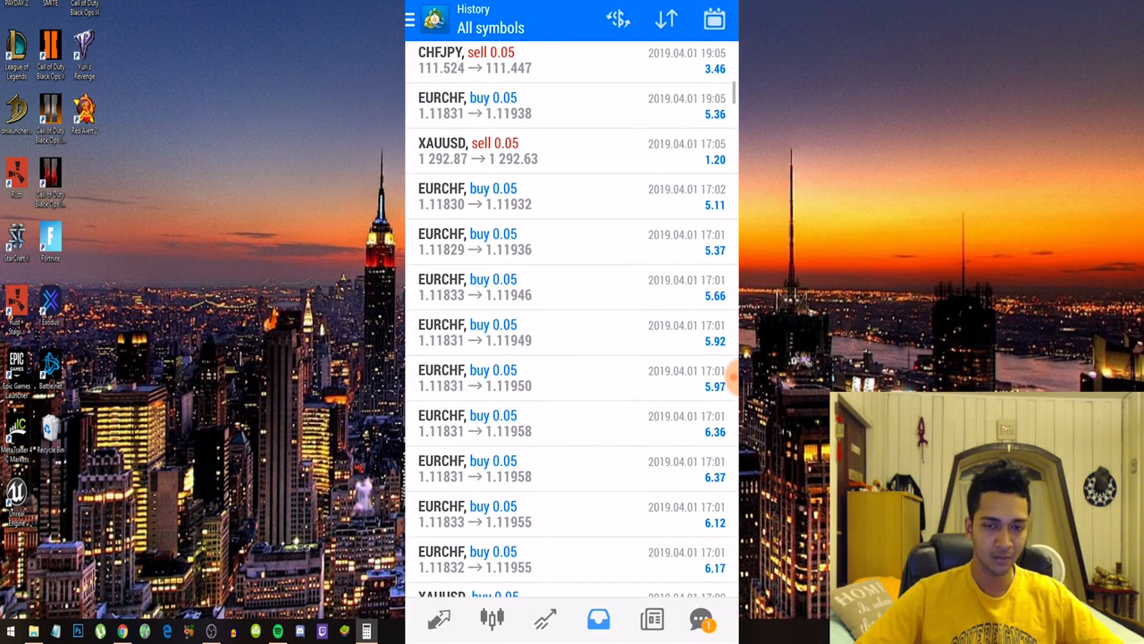
scroll(down, 3)
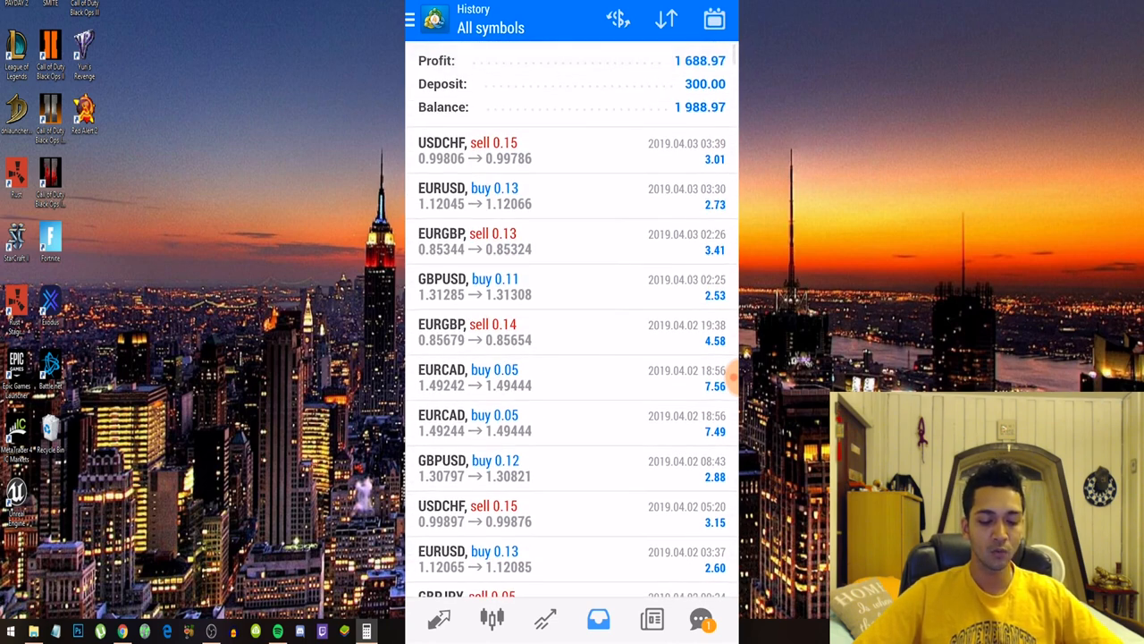
Step: Scroll the history down to the 2019.03.28 trades and back to 2019.04.01
scroll(down, 3)
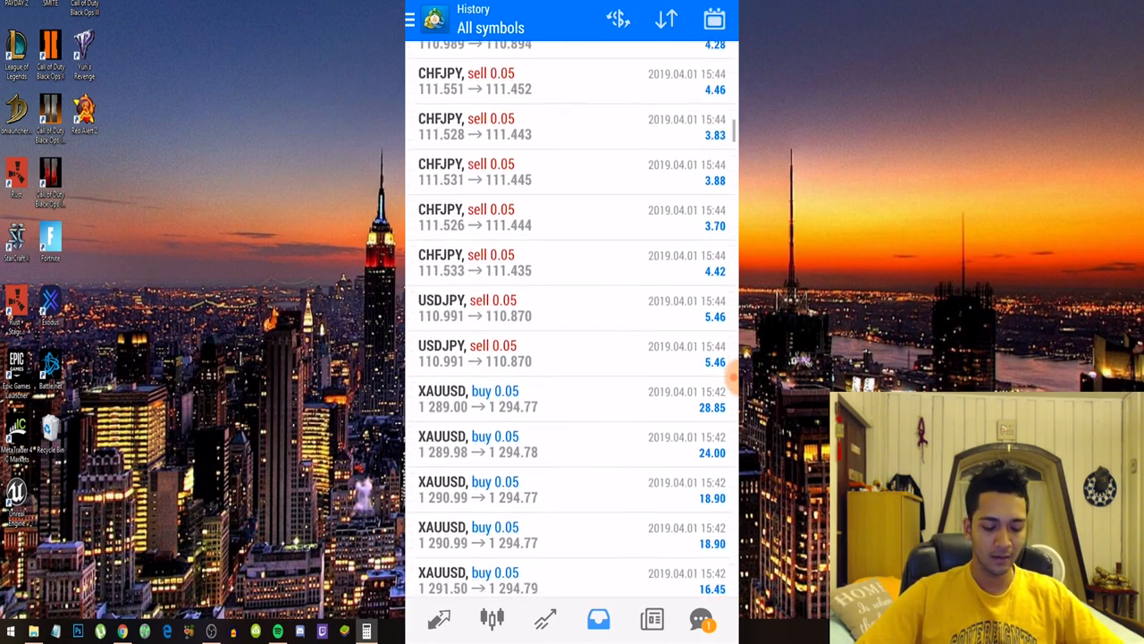
scroll(down, 3)
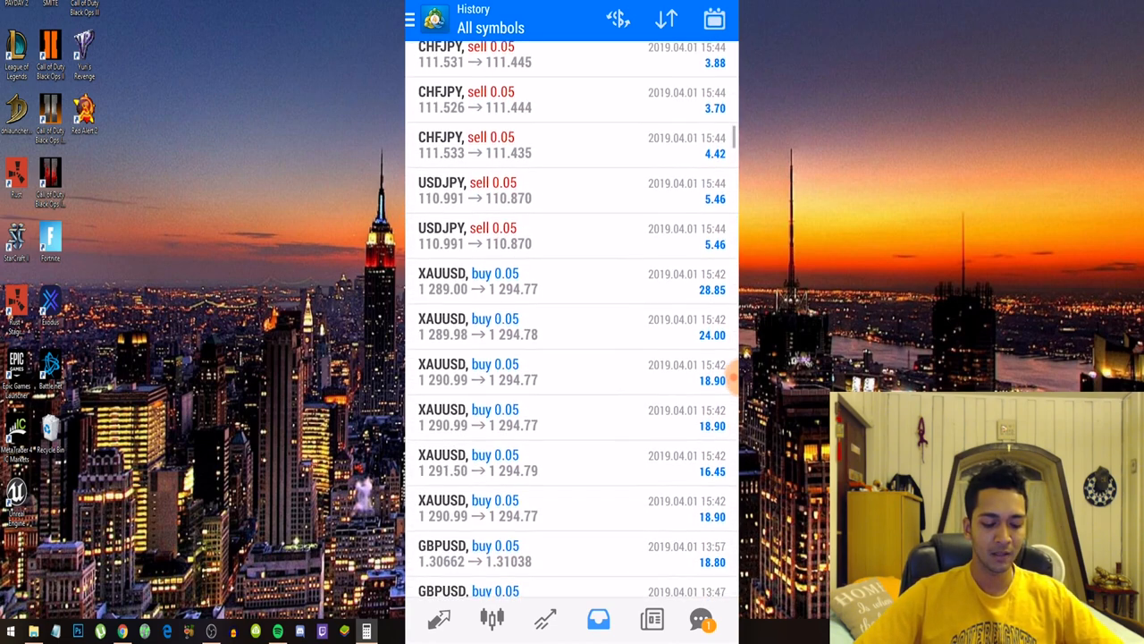
scroll(down, 3)
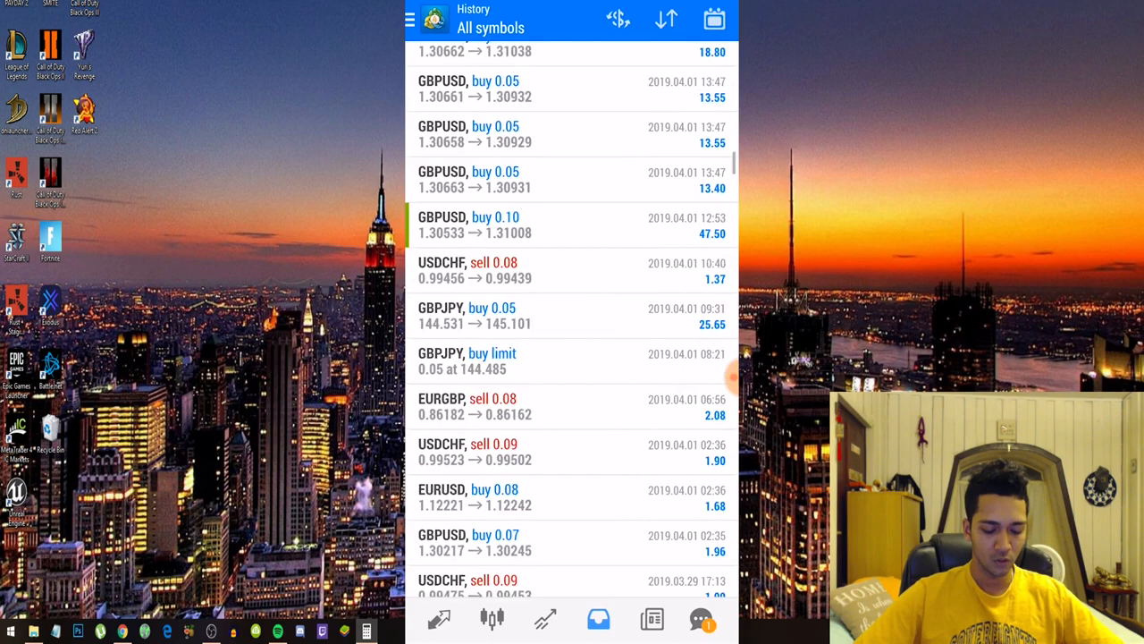
scroll(down, 3)
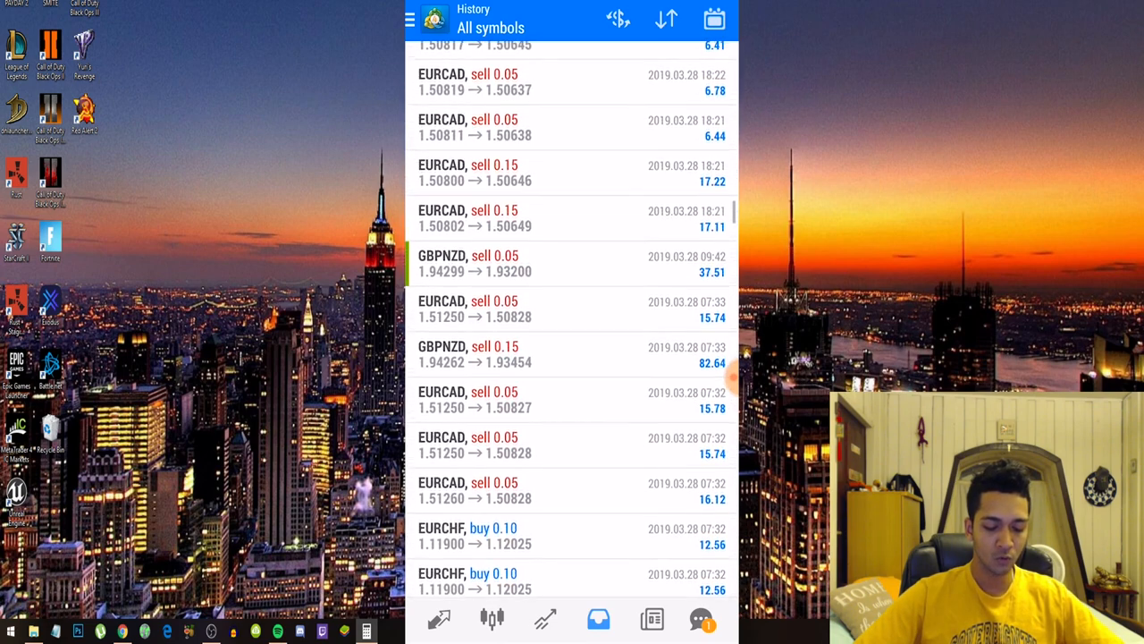
scroll(down, 3)
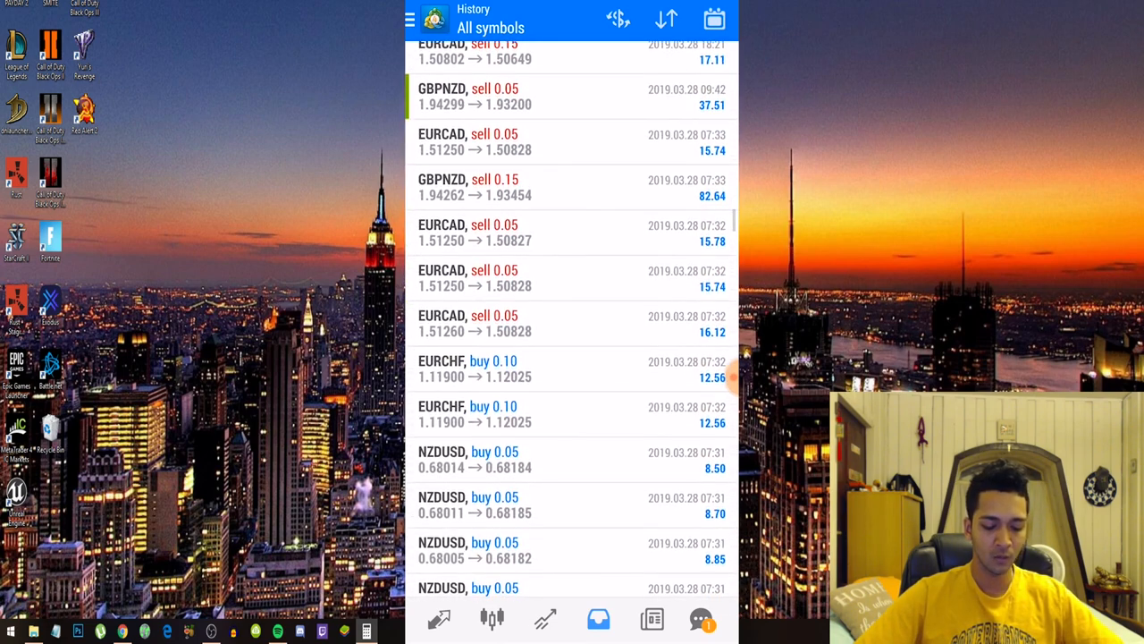
scroll(down, 3)
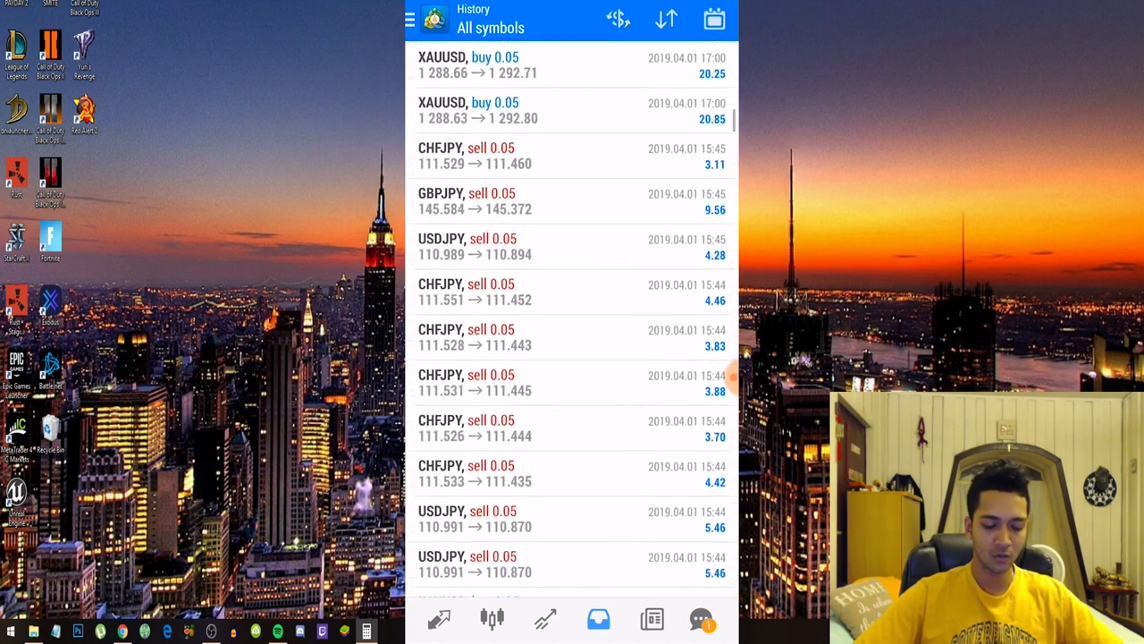
click(366, 632)
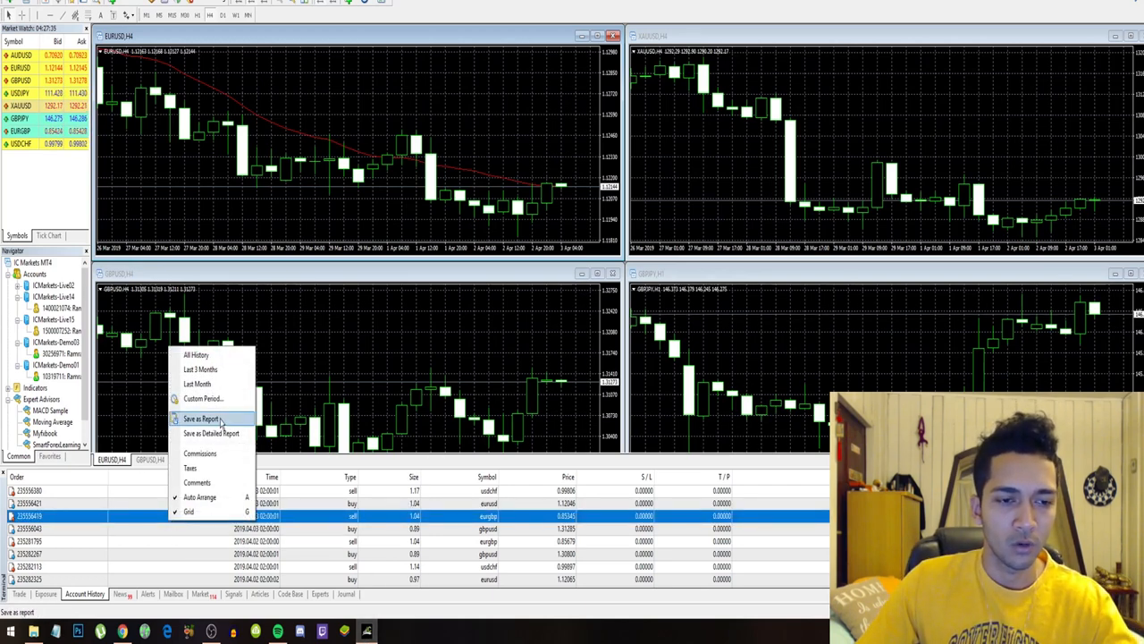
mouse_move(211, 433)
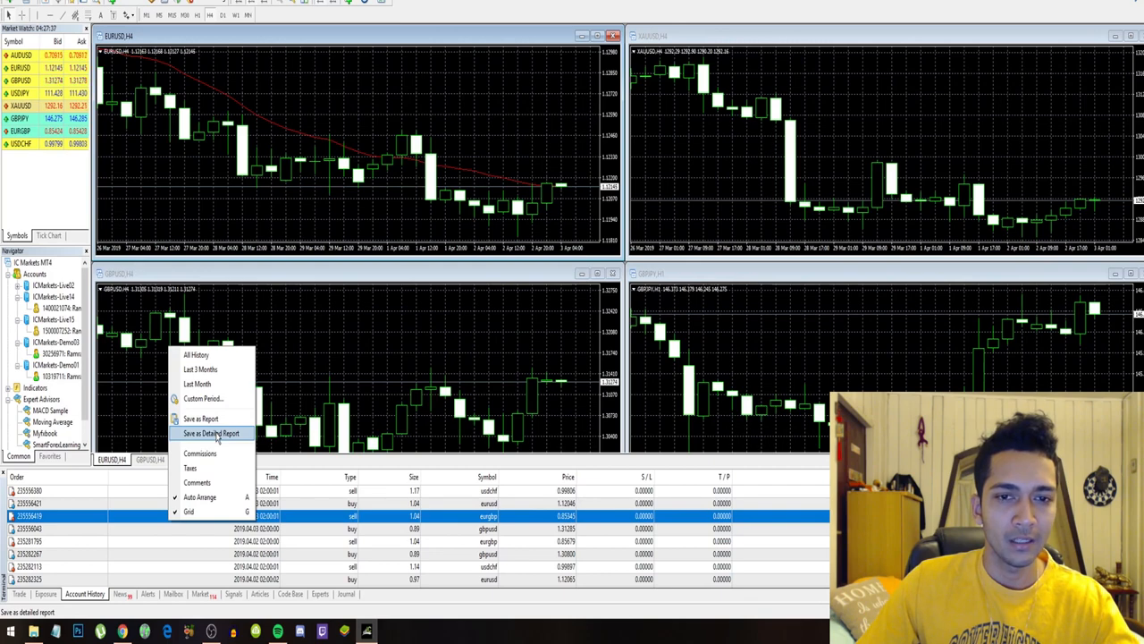
Step: Save the Account History as a Detailed Report
click(211, 433)
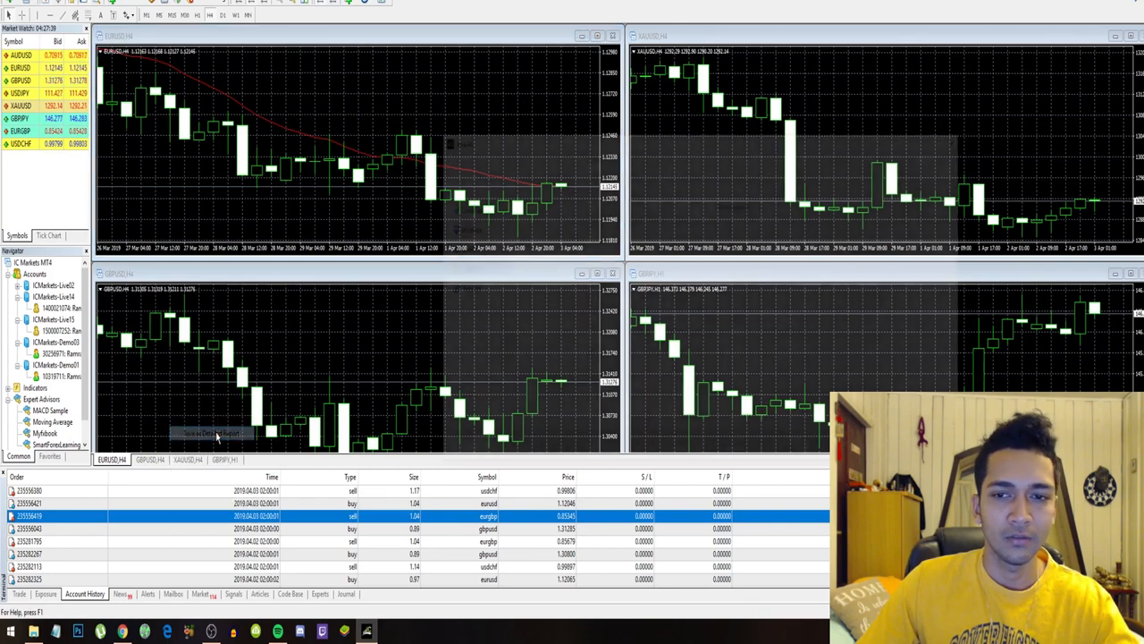
click(212, 433)
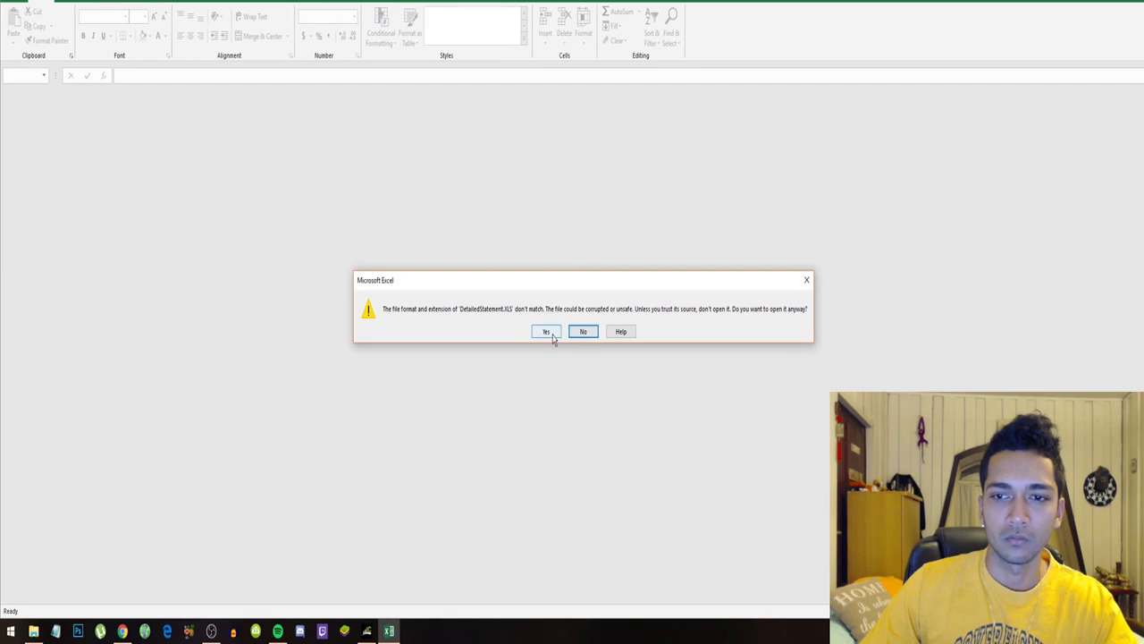
Step: Accept the format warning to open DetailedStatement in Excel
click(546, 331)
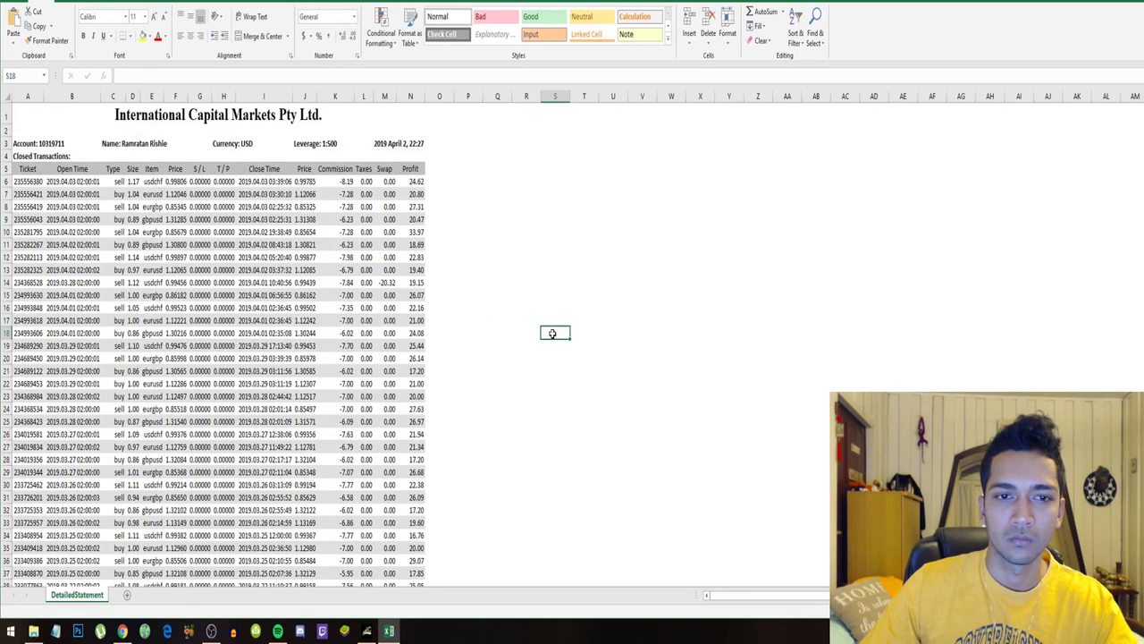
mouse_move(472, 291)
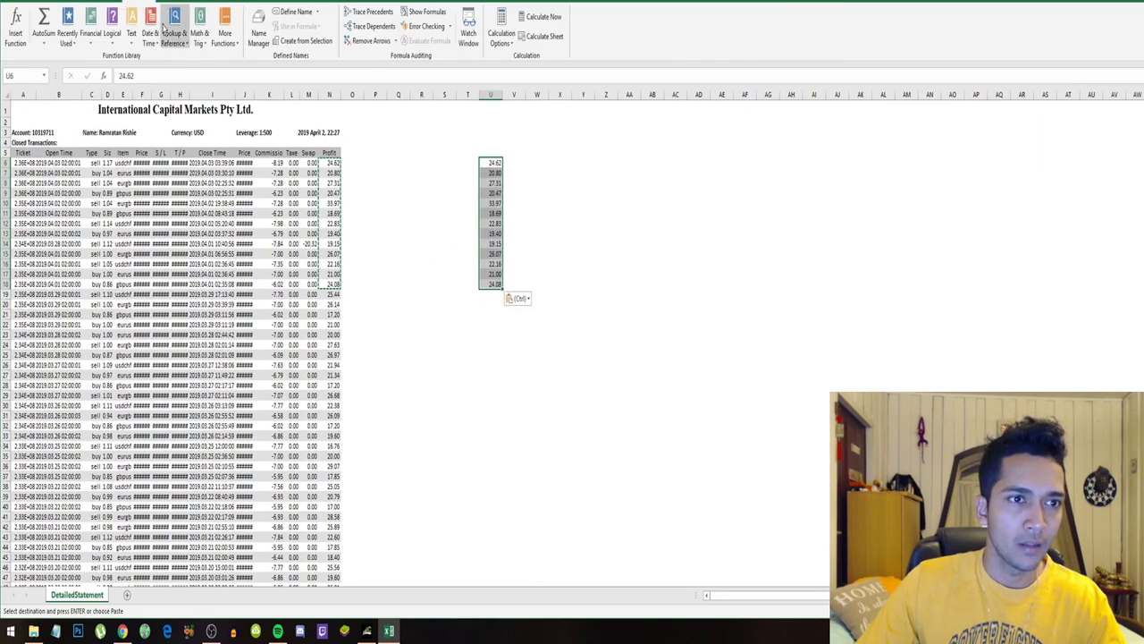
Step: AutoSum the April profits in U6:U18 to 300.55 and label it April in column W
click(44, 18)
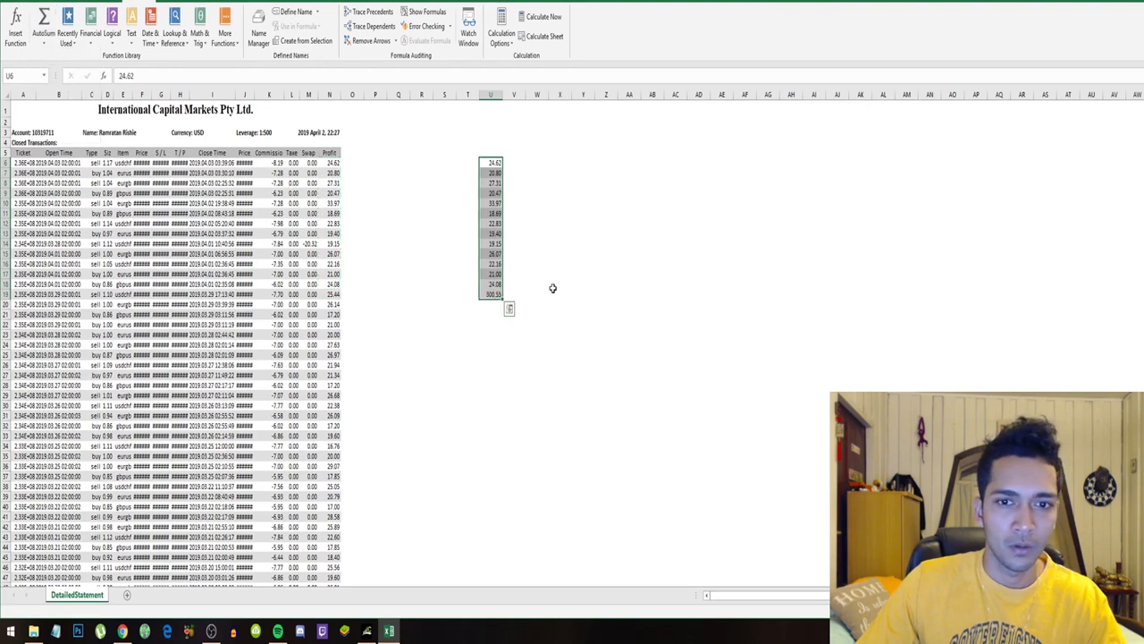
click(491, 293)
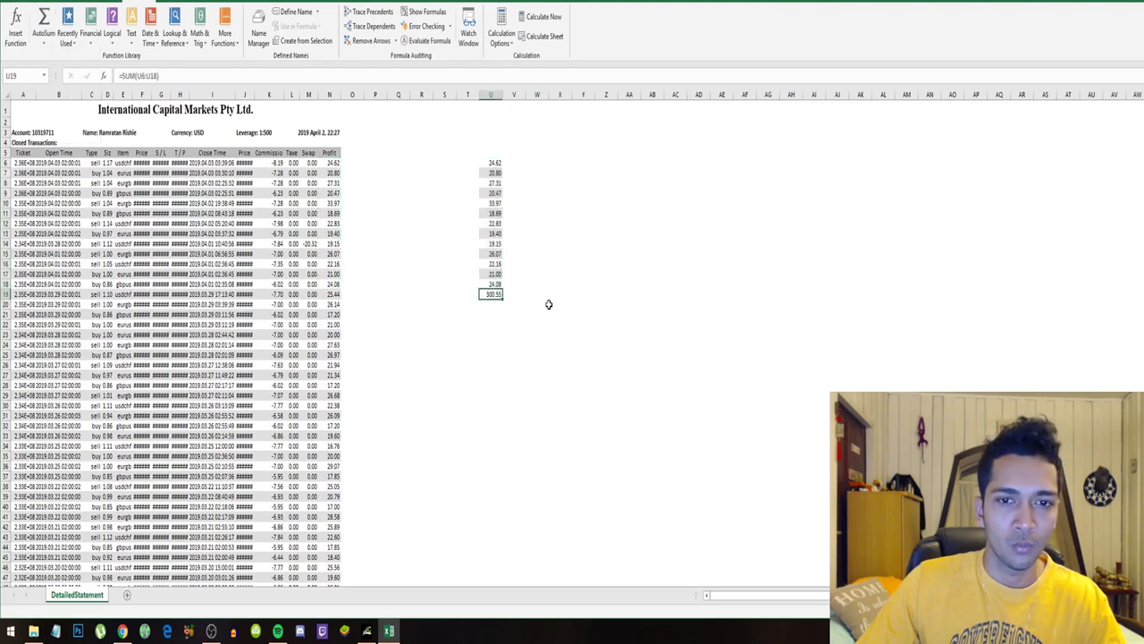
click(536, 163)
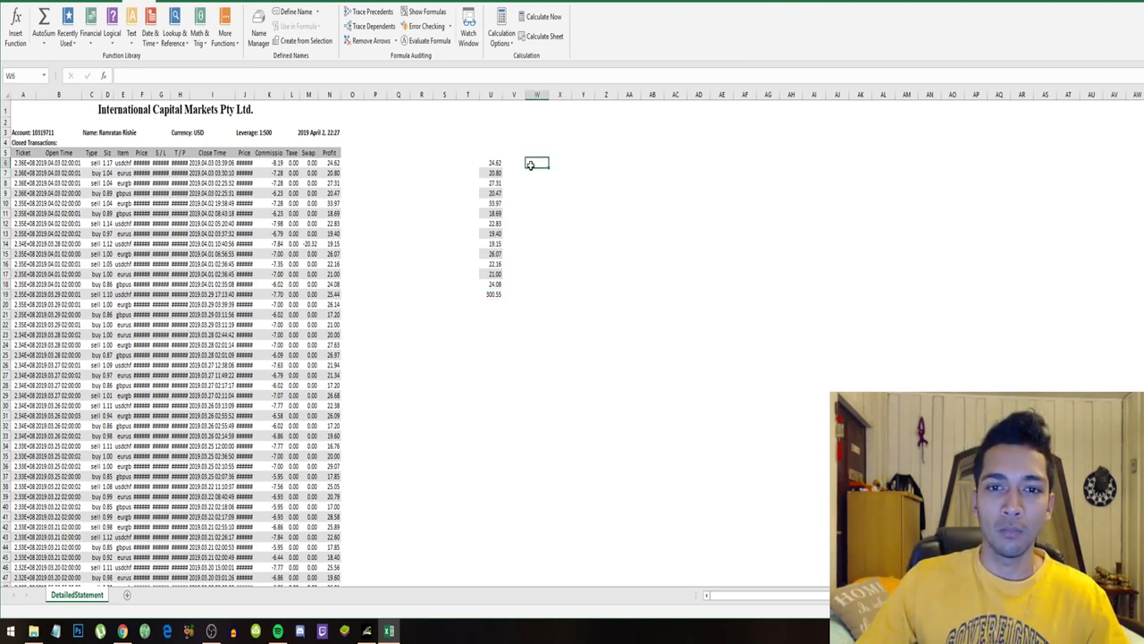
text(=A)
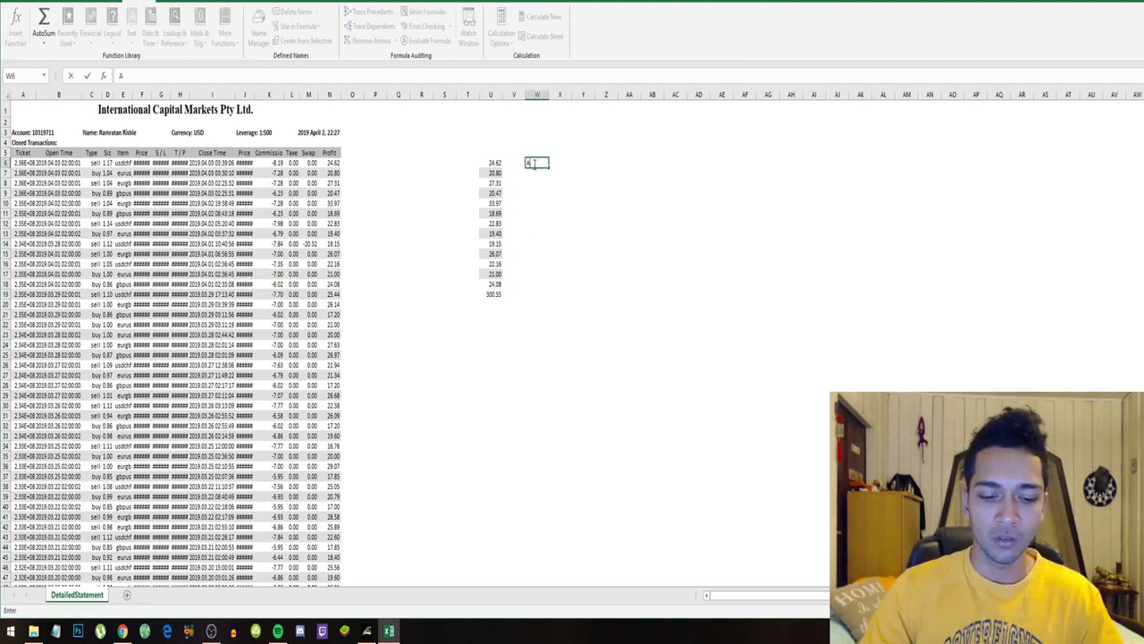
text(pril)
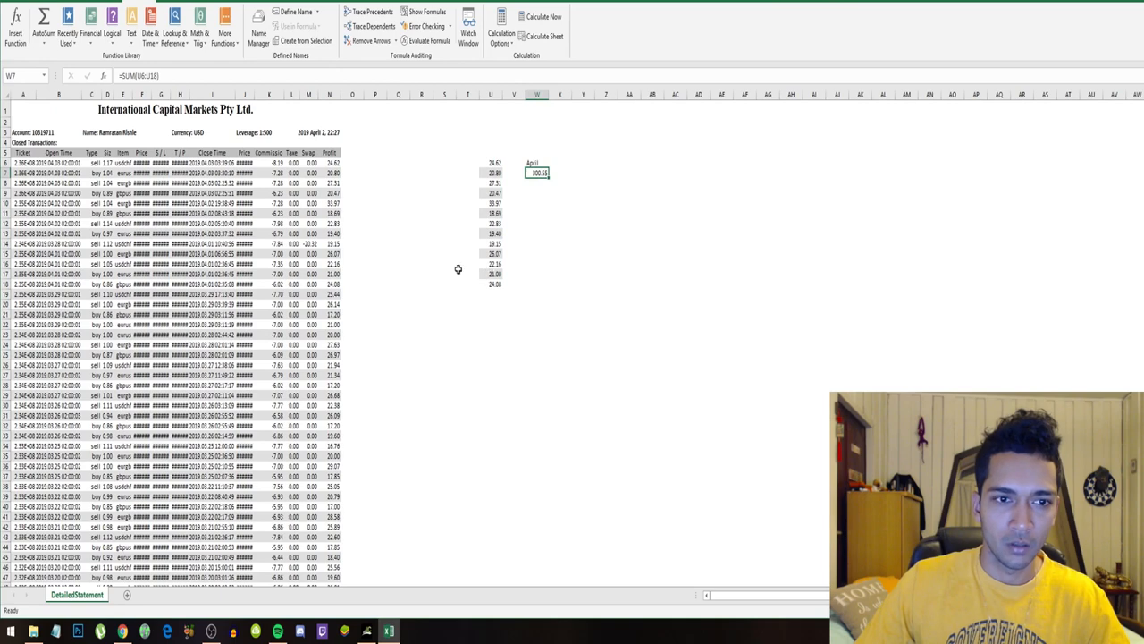
scroll(down, 3)
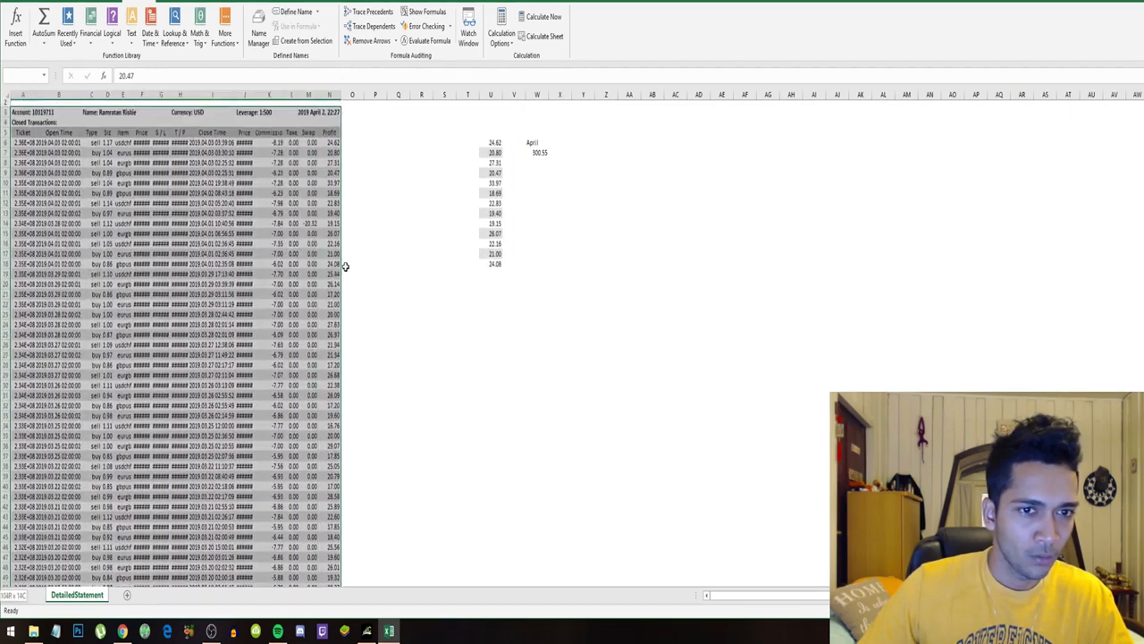
Step: Scroll down the March profits in column Q to their 1,624.63 total
scroll(down, 3)
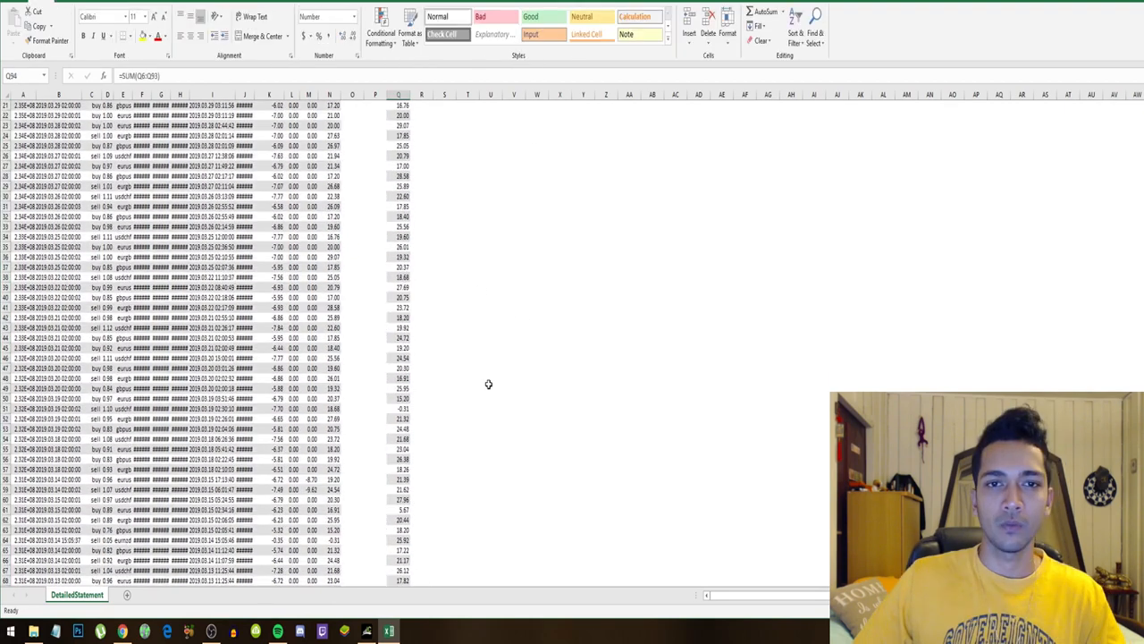
scroll(down, 3)
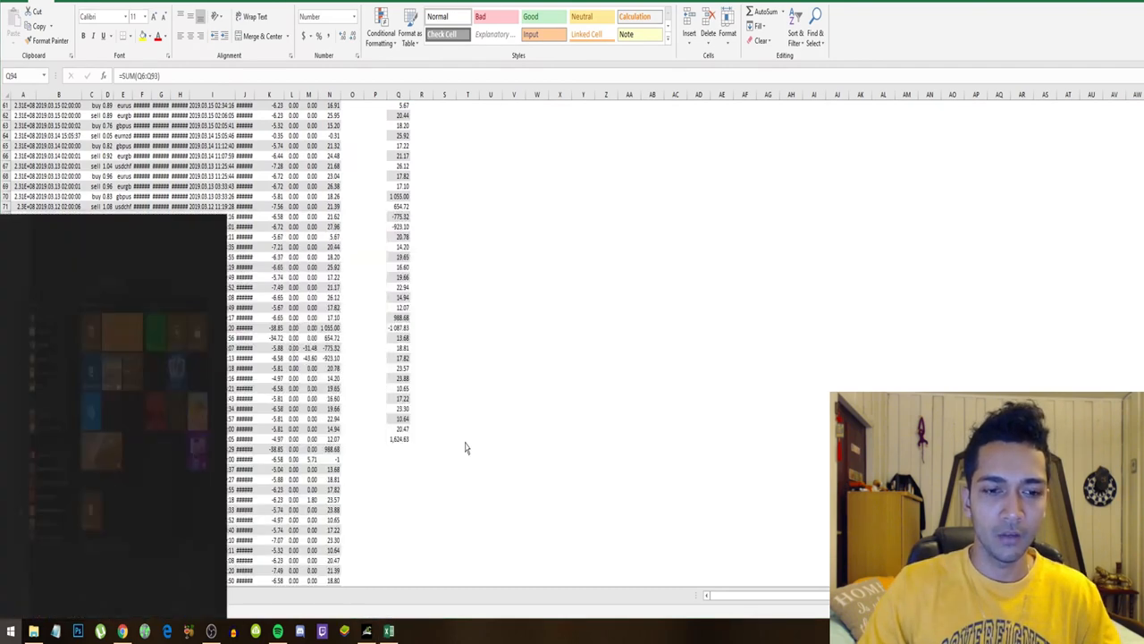
Step: Open Calculator beside the figures and compute the 16.24 percentage gain
click(410, 632)
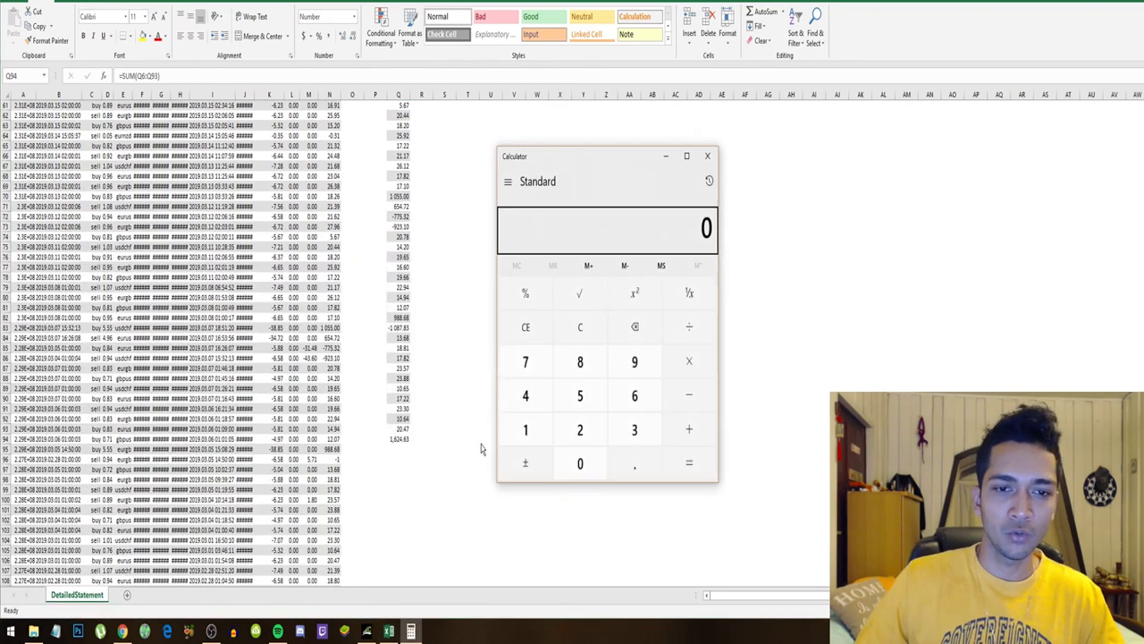
drag(581, 157, 782, 161)
text(16.24)
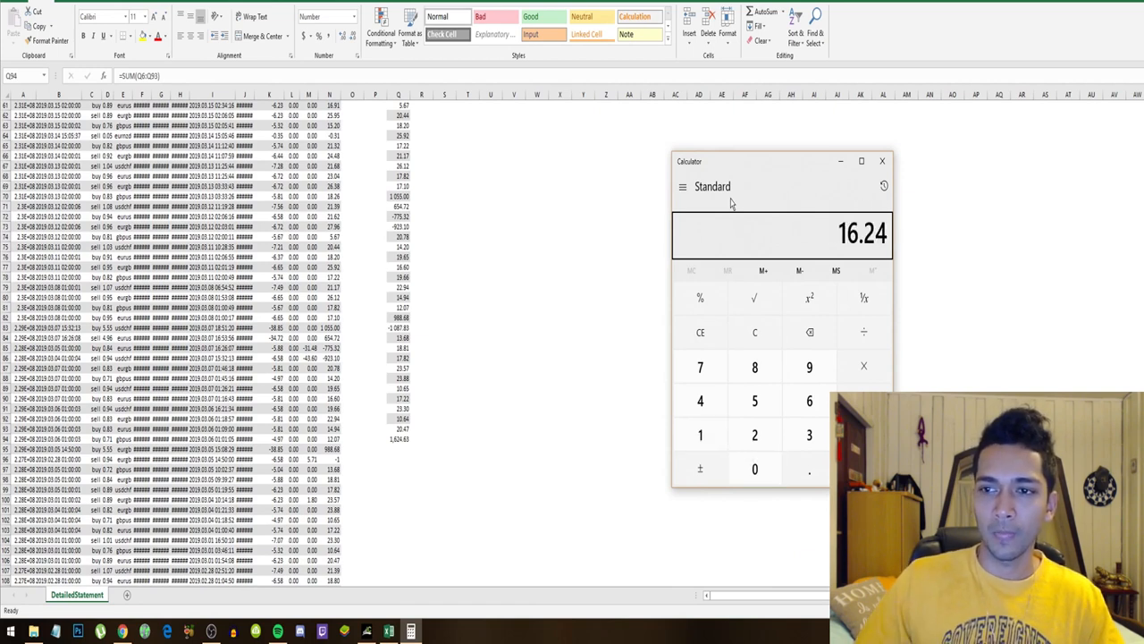
mouse_move(852, 260)
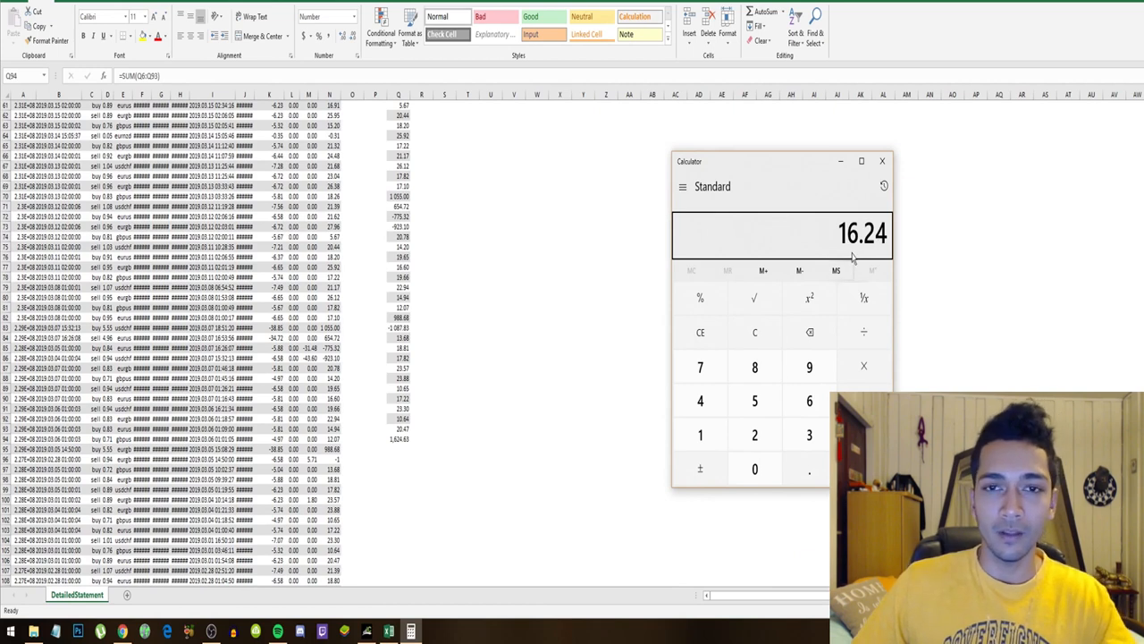
mouse_move(855, 250)
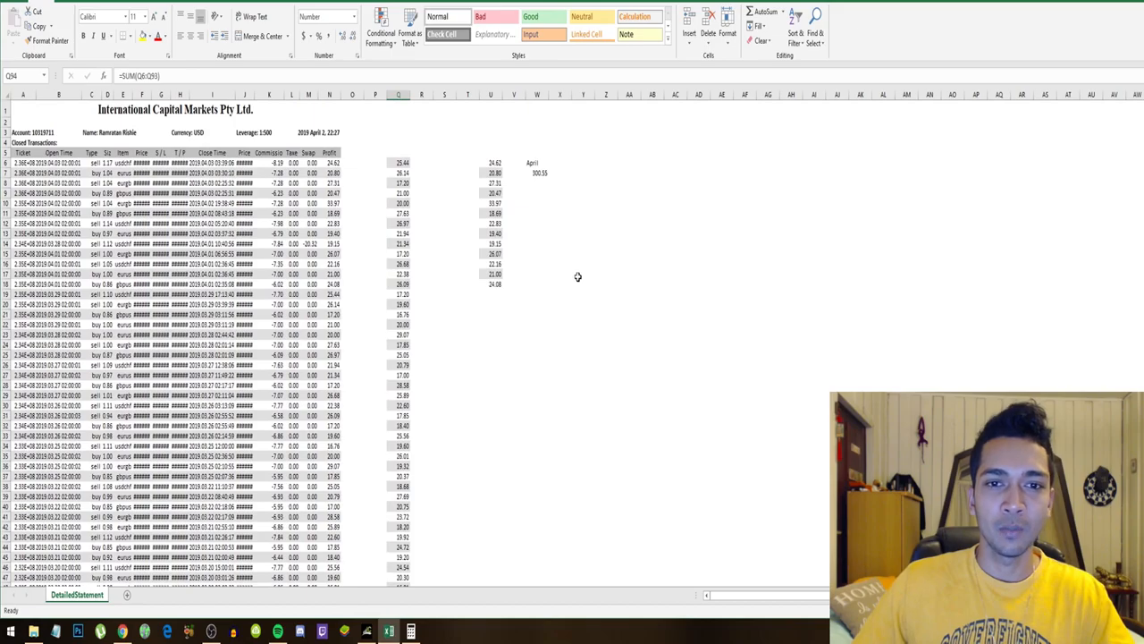
click(122, 631)
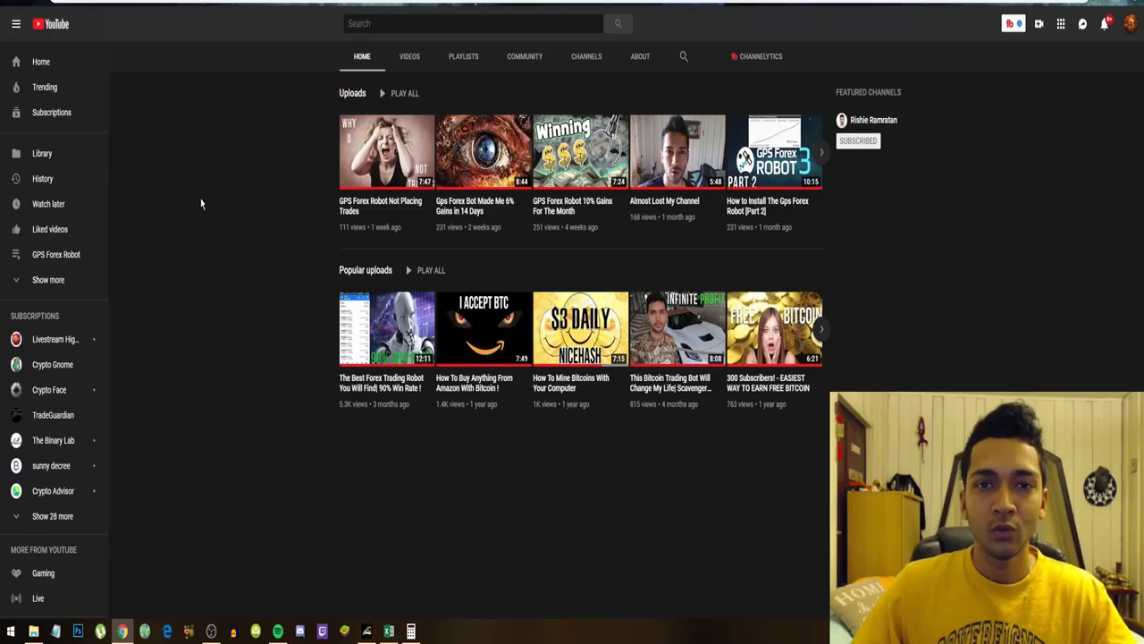
mouse_move(778, 88)
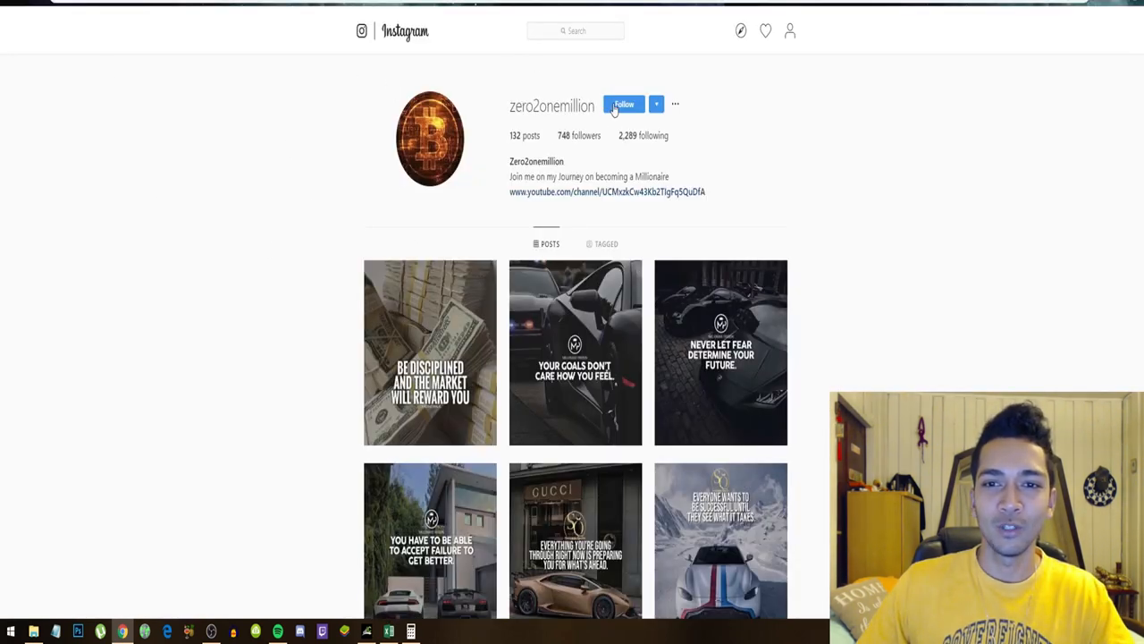
Step: View the zero2onemillion Instagram profile, then close Calculator to return to MetaTrader 4
click(624, 103)
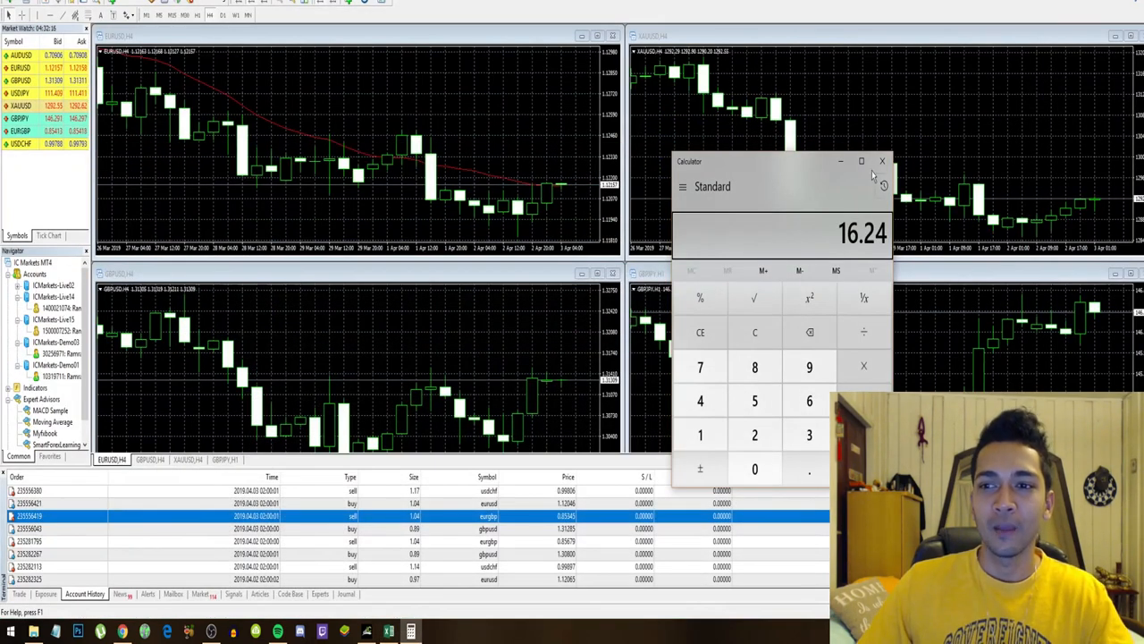
click(882, 161)
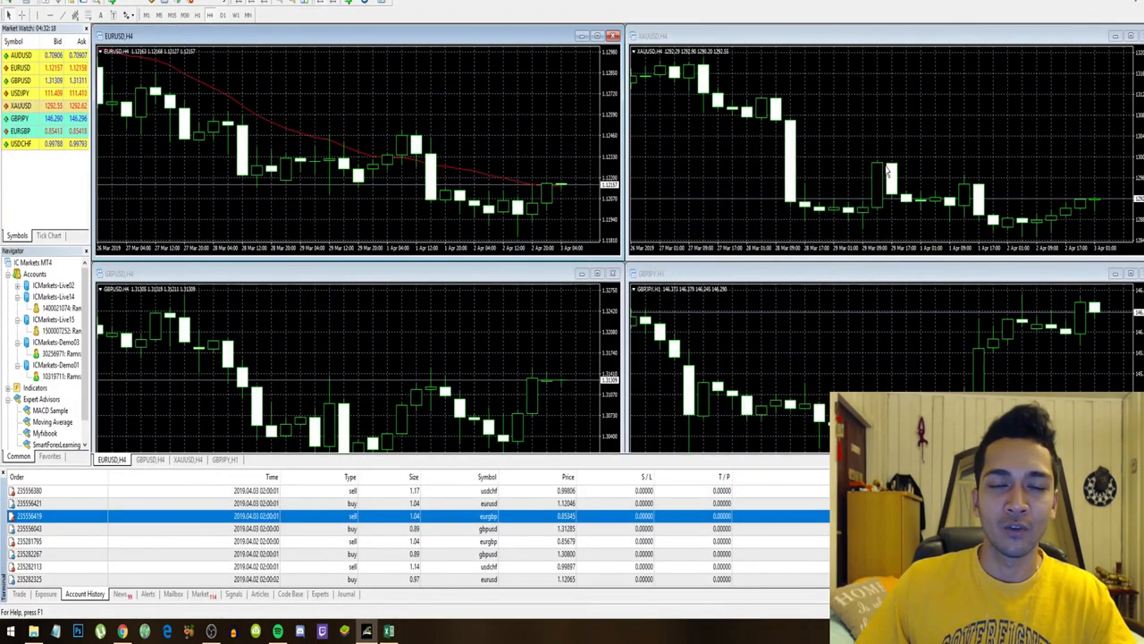